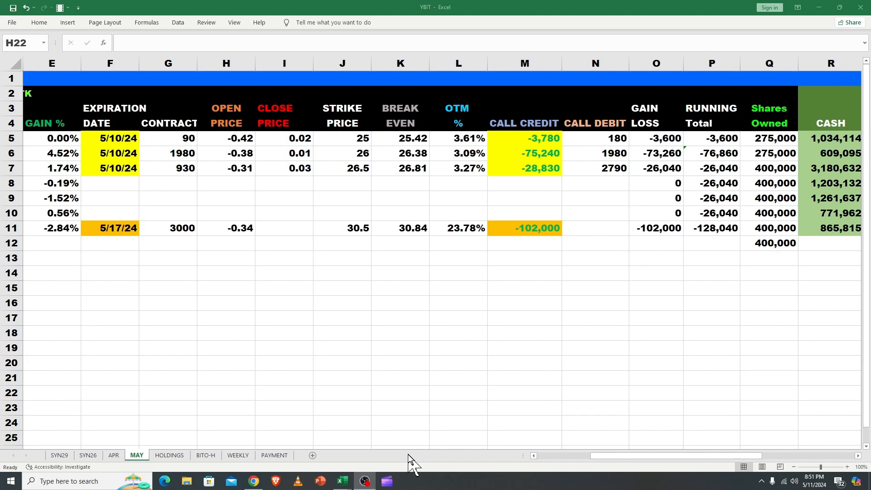
mouse_move(359, 386)
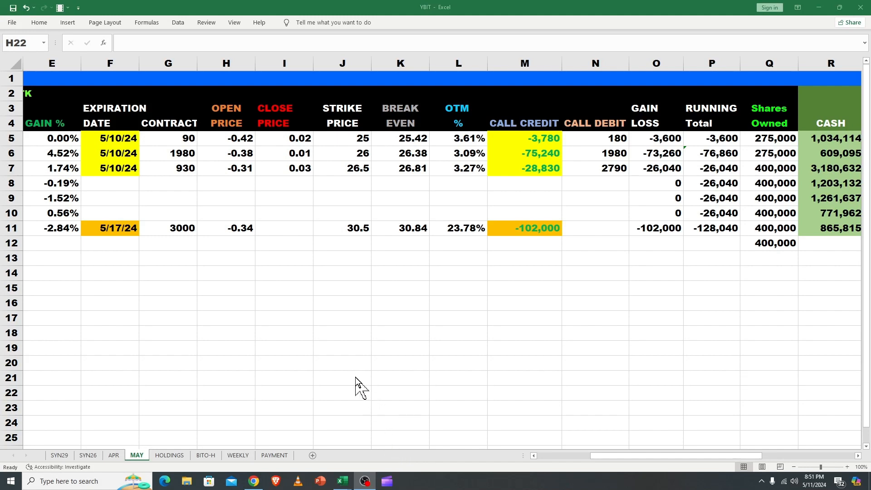
mouse_move(359, 372)
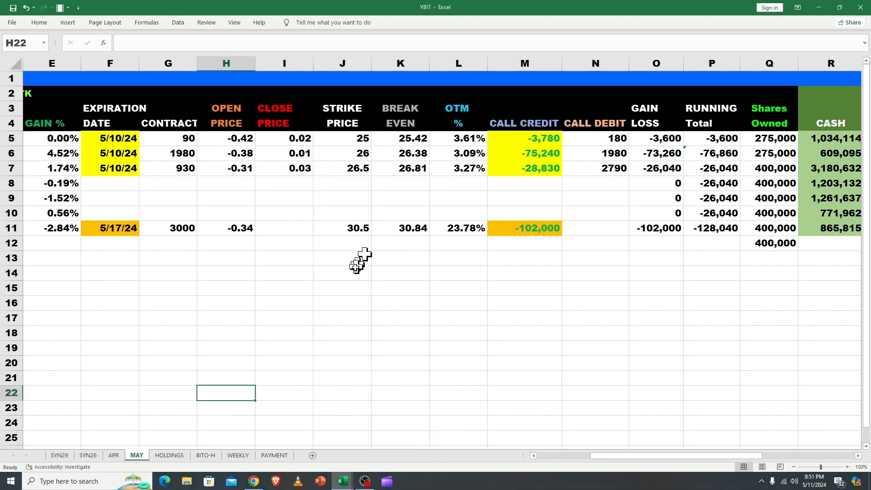
- Check the 5/10/24 BITO closing price, its gain % formula and the third call's close
left_click(342, 272)
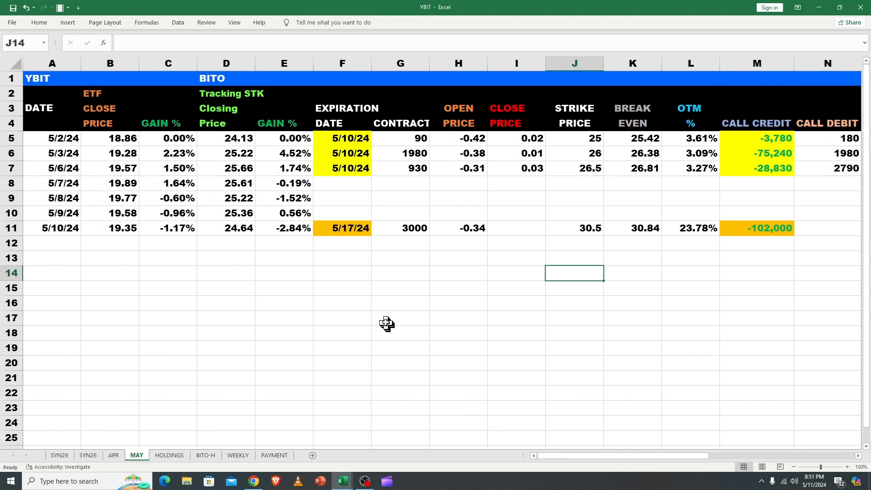
left_click(399, 319)
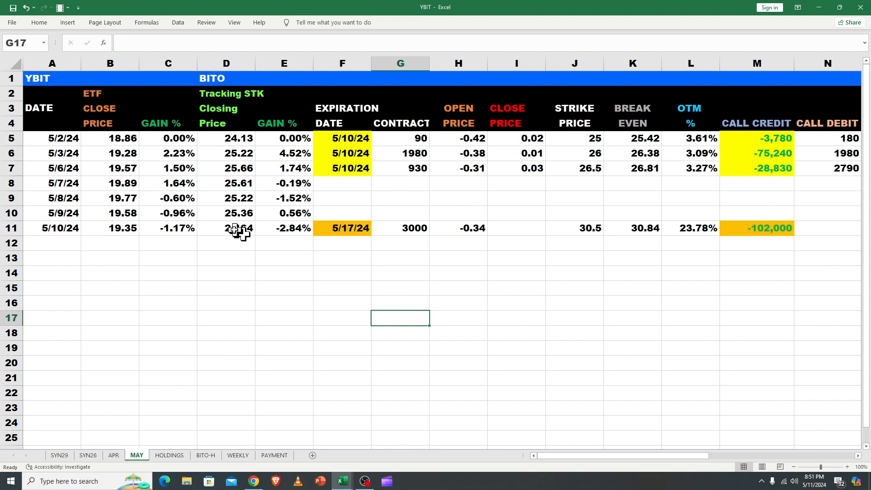
left_click(226, 227)
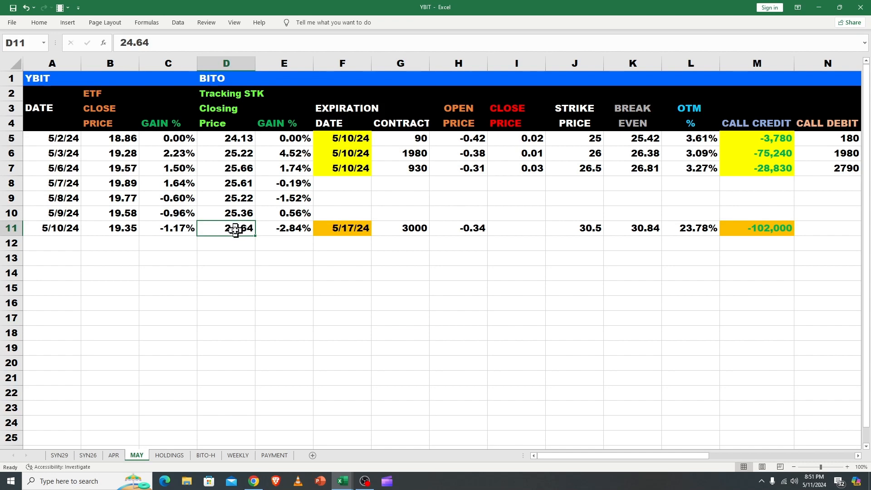
mouse_move(276, 233)
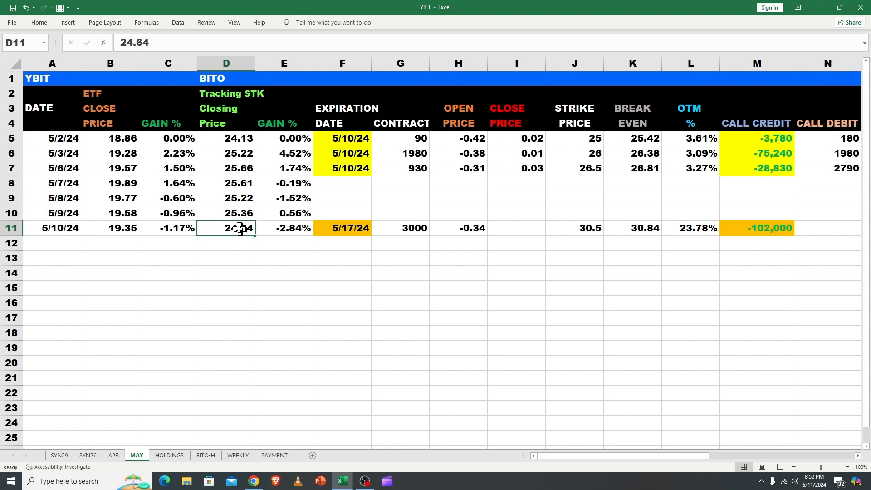
left_click(284, 227)
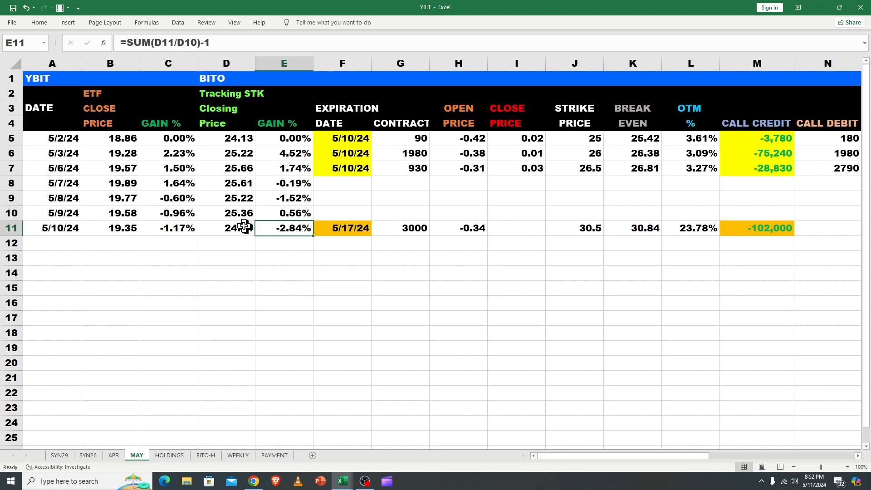
left_click(226, 227)
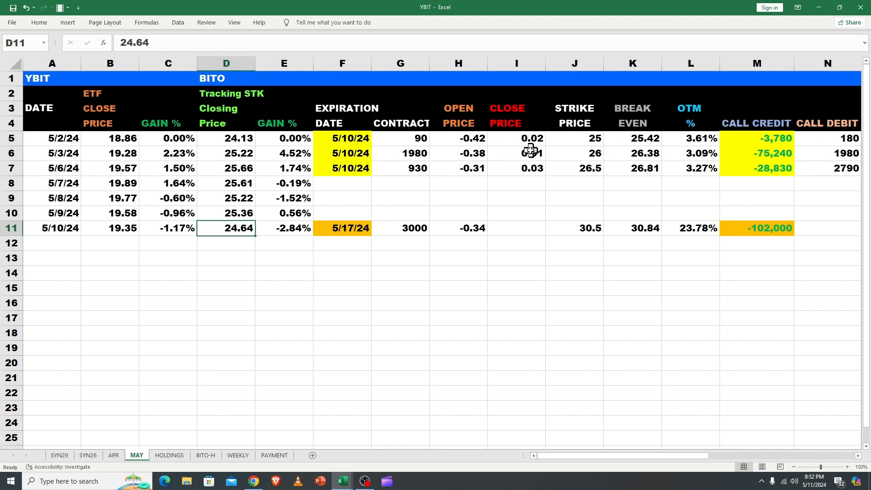
left_click(515, 138)
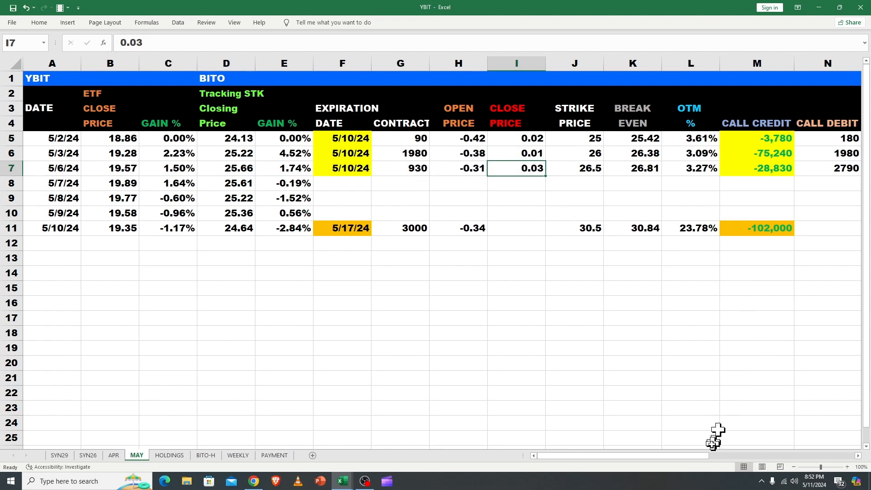
scroll("right", 3)
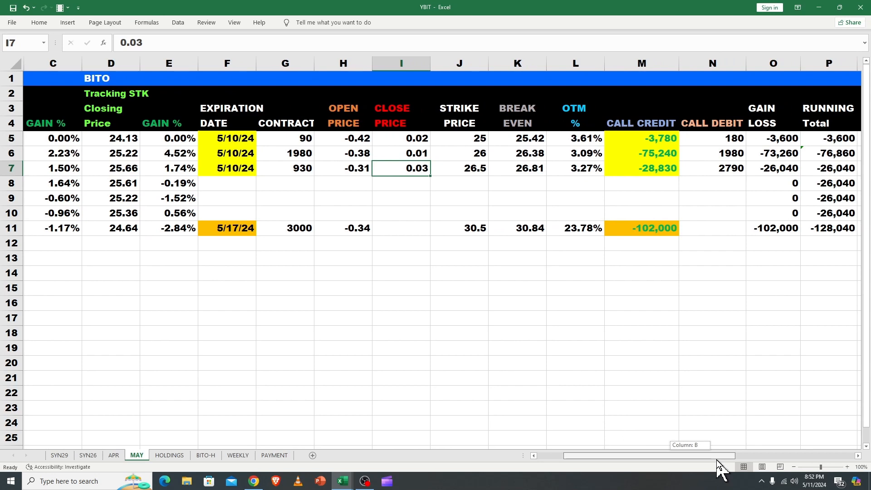
scroll("left", 3)
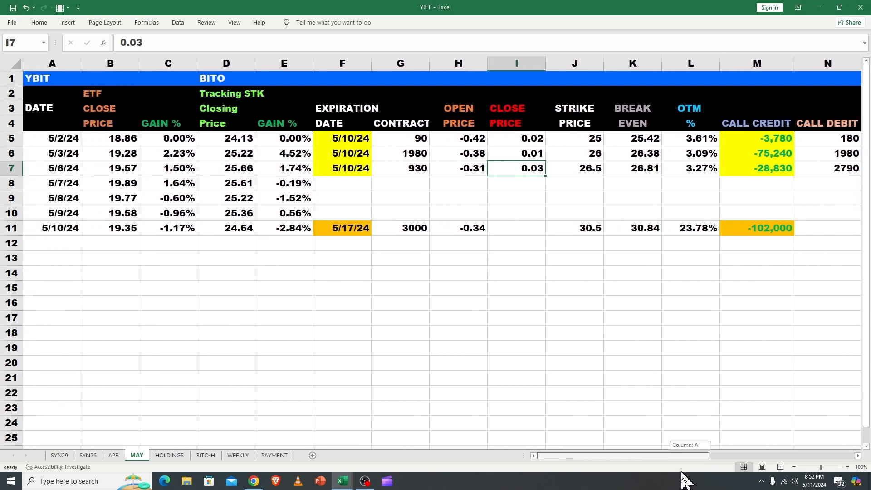
mouse_move(380, 252)
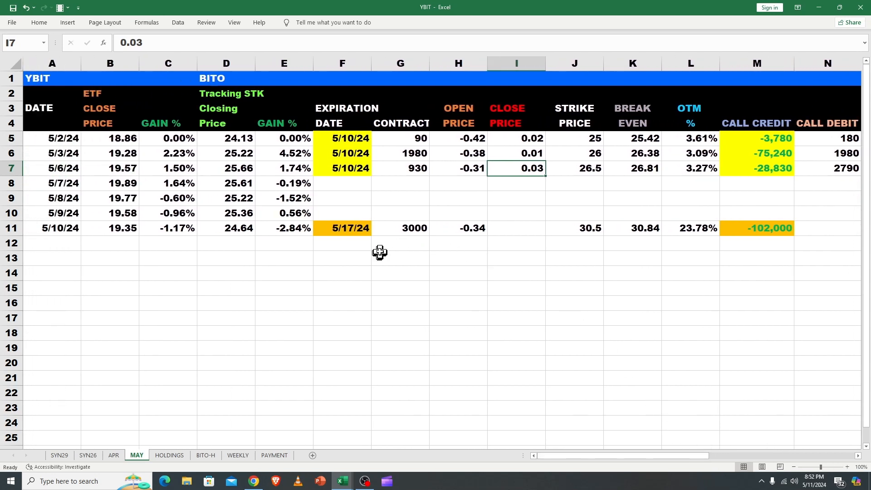
mouse_move(121, 232)
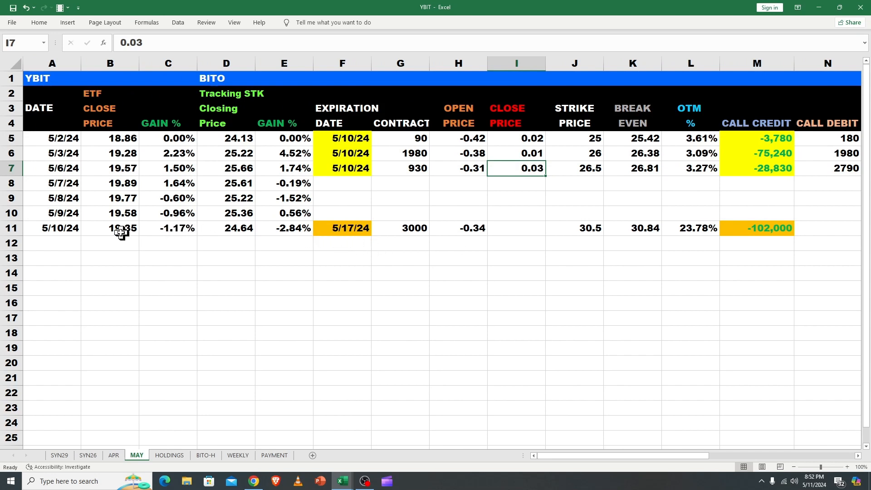
- Inspect the 5/10/24 ETF gain % and net assets change formulas
left_click(168, 228)
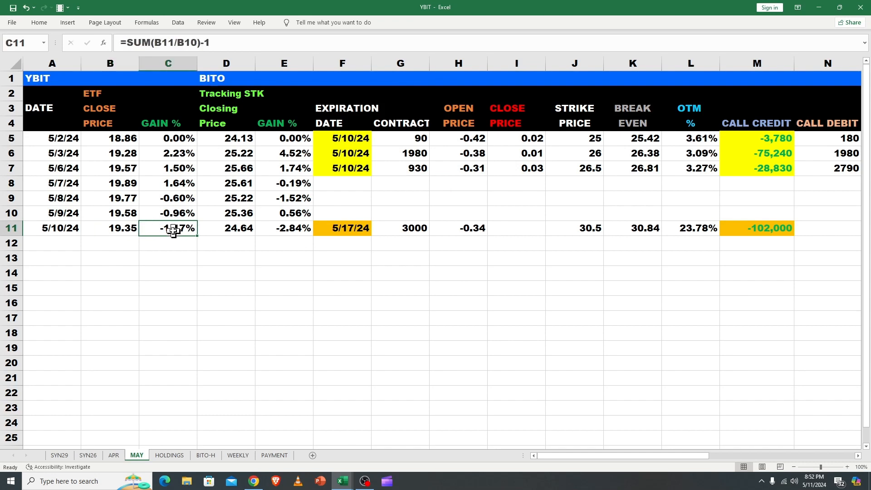
mouse_move(269, 246)
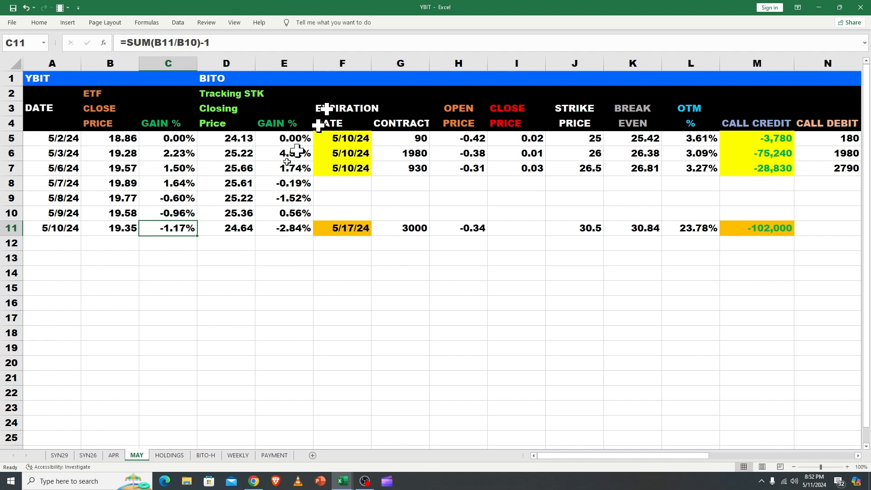
left_click(284, 228)
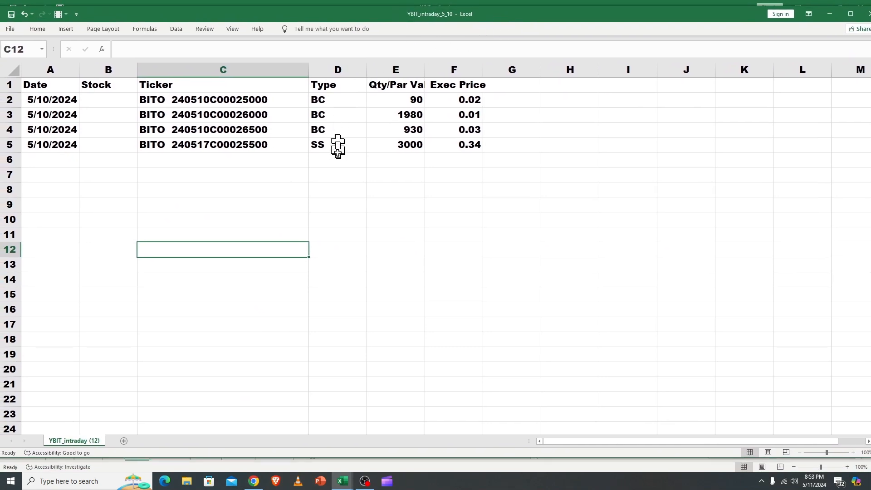
mouse_move(340, 160)
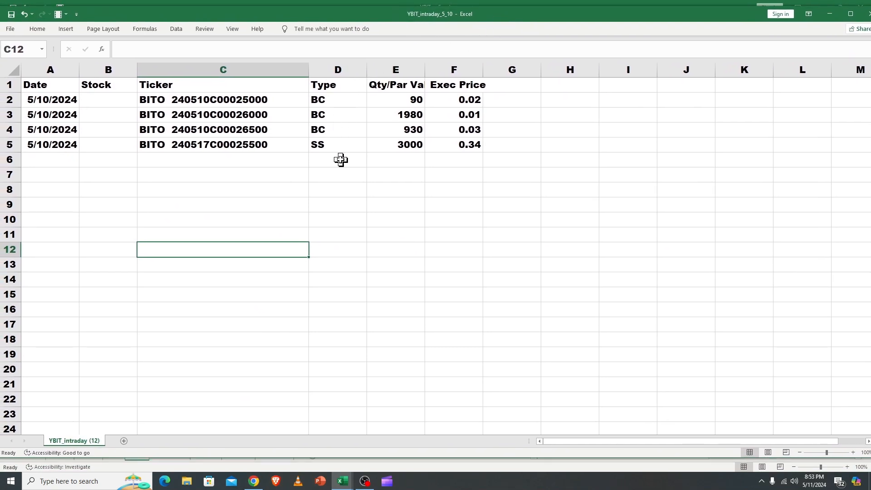
mouse_move(327, 99)
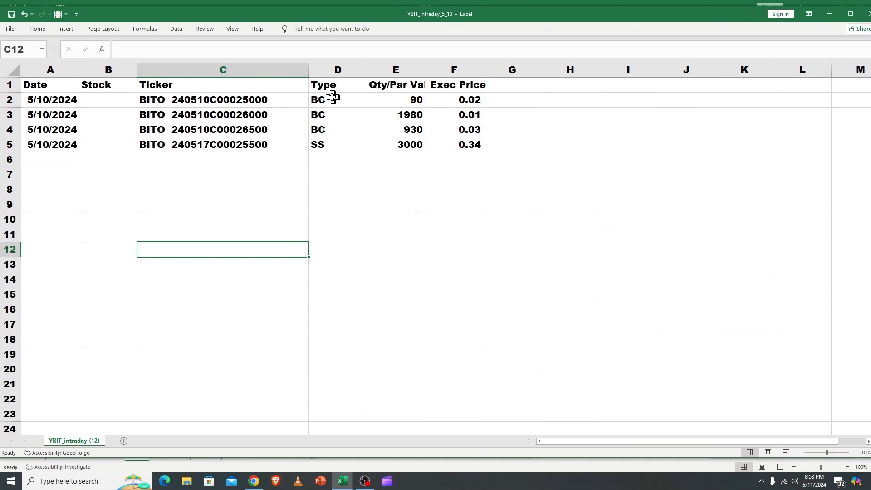
mouse_move(319, 113)
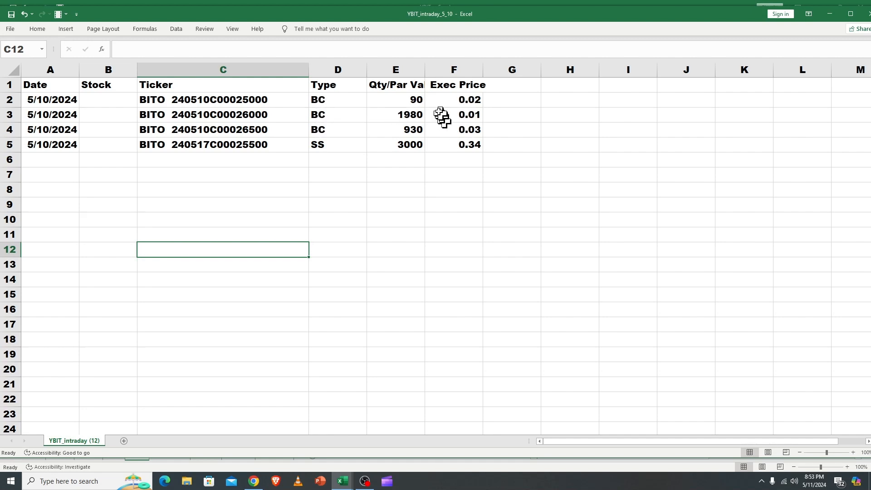
mouse_move(410, 134)
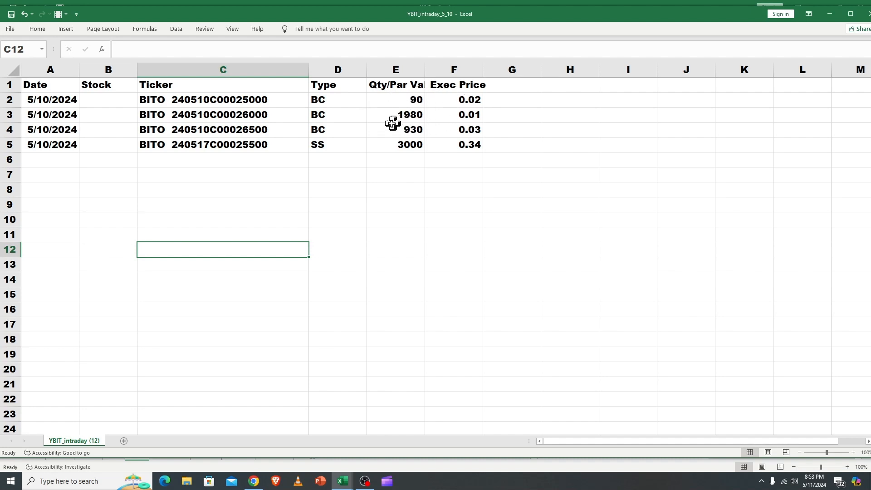
mouse_move(445, 116)
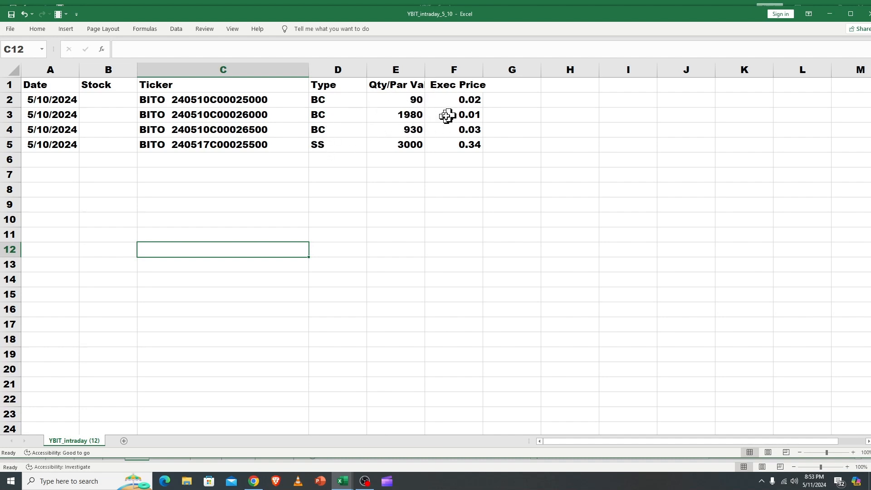
mouse_move(326, 106)
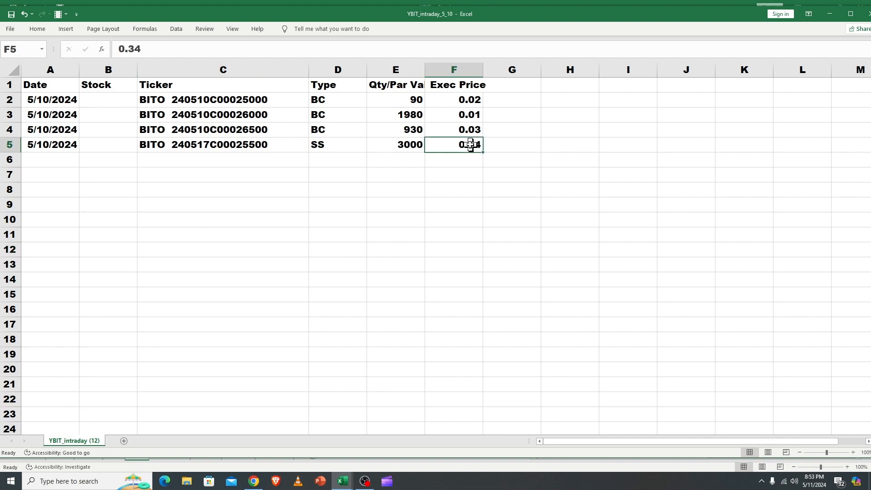
mouse_move(716, 31)
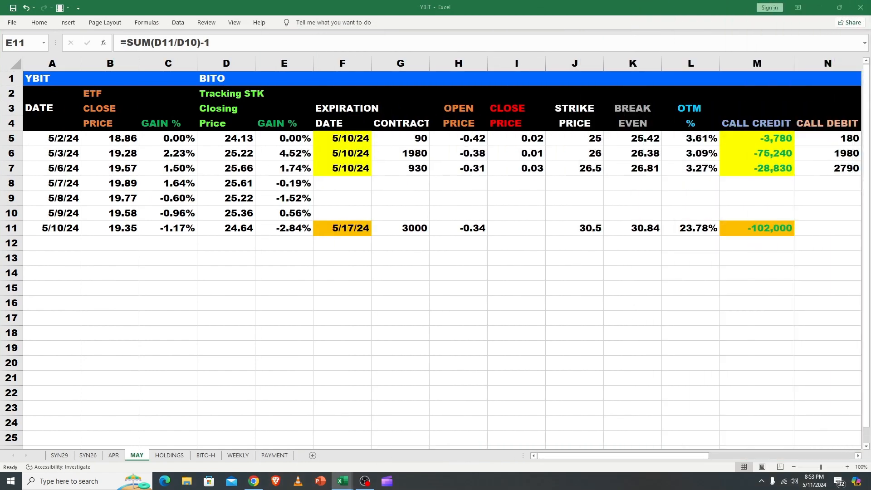
left_click(284, 227)
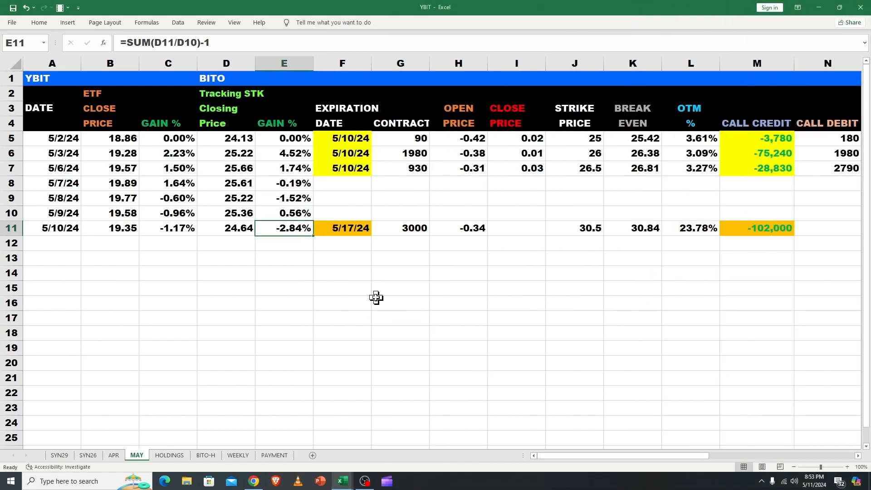
mouse_move(558, 460)
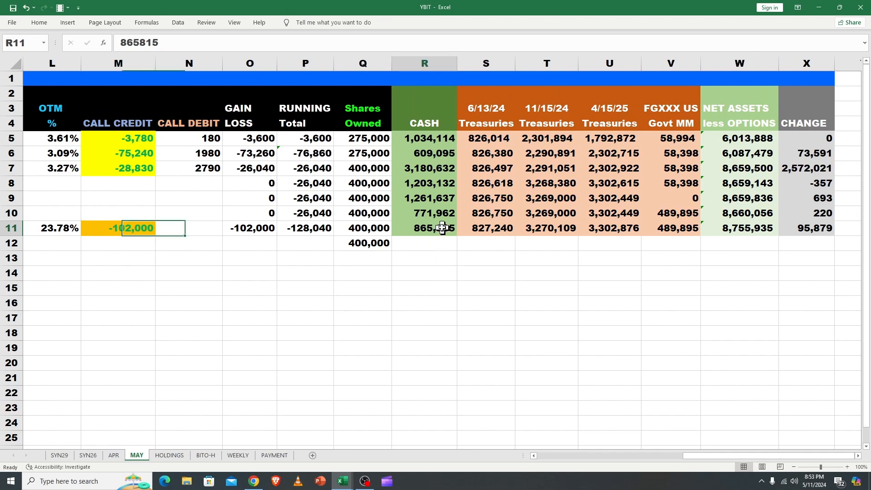
left_click(806, 228)
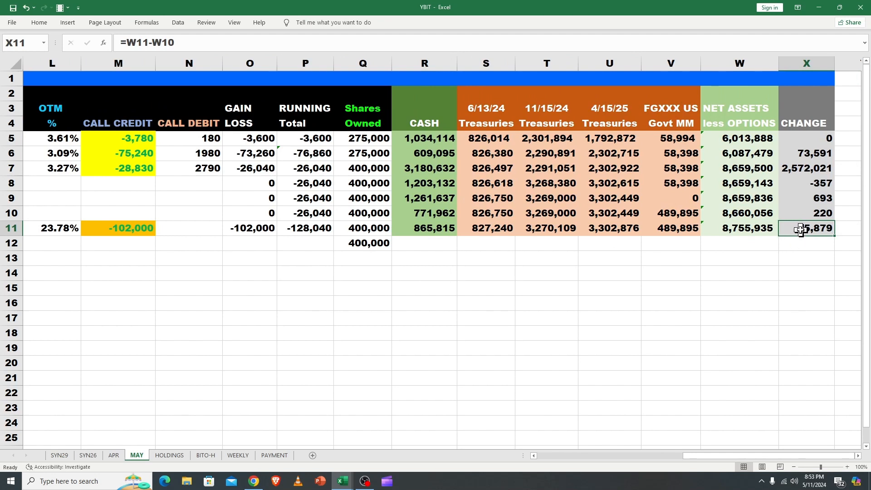
mouse_move(798, 231)
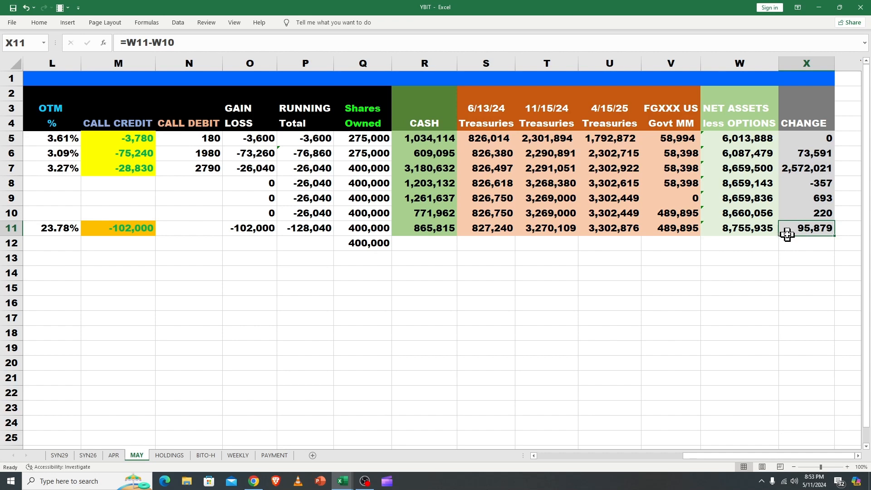
mouse_move(855, 228)
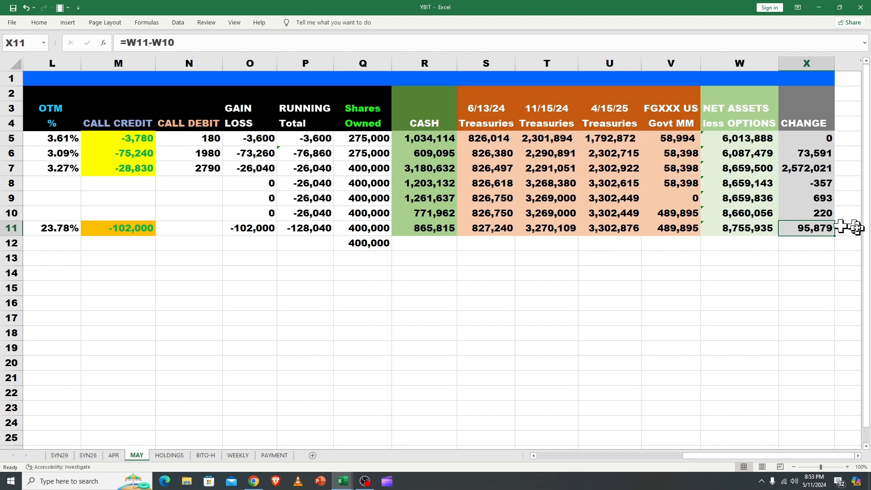
mouse_move(812, 227)
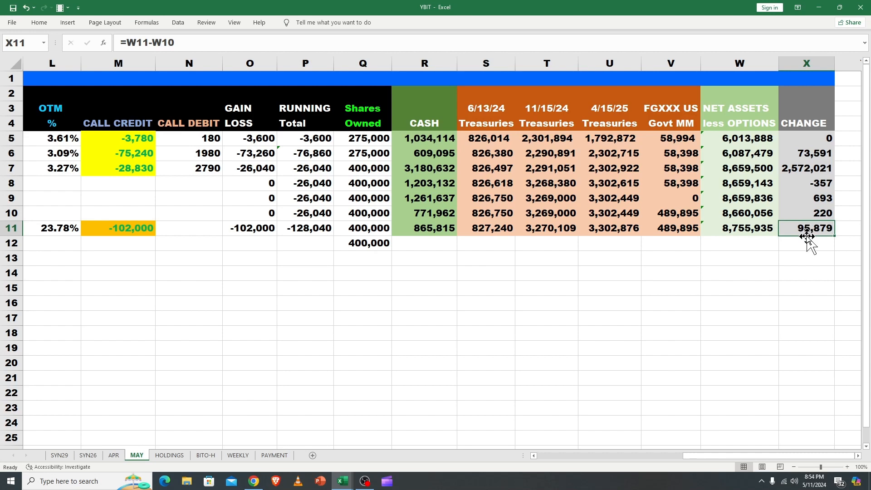
mouse_move(621, 469)
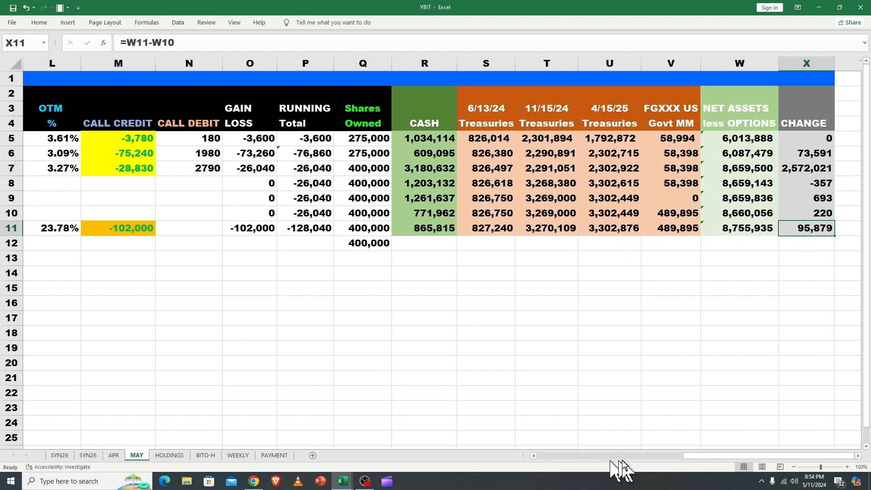
scroll("left", 3)
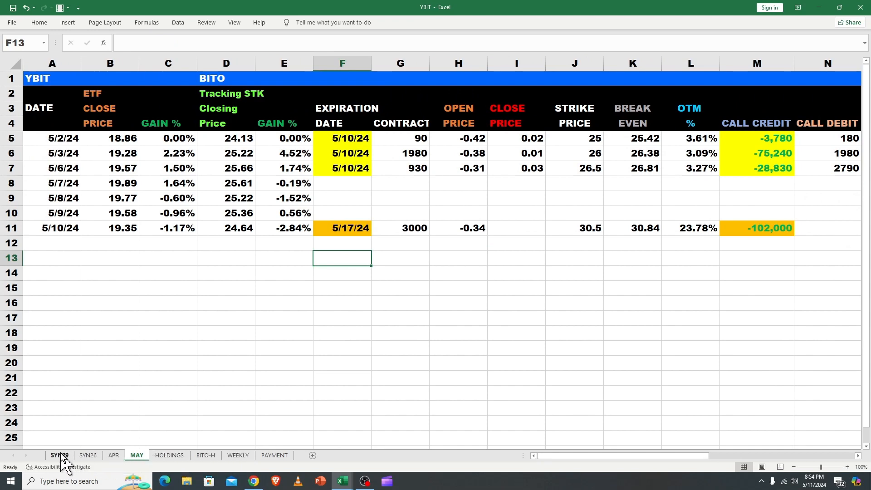
- Review SYN29's last-trade and total gain/loss formulas, then SYN26's 5/6/24 trade gain/loss
left_click(59, 455)
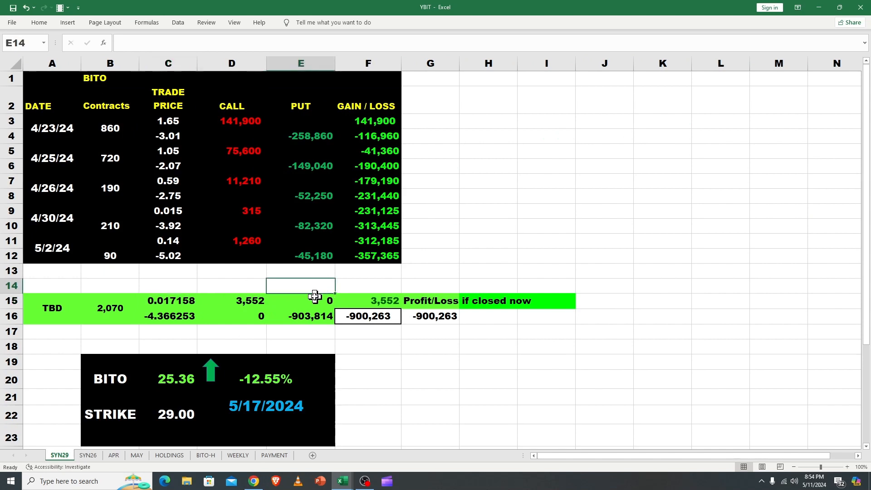
mouse_move(358, 288)
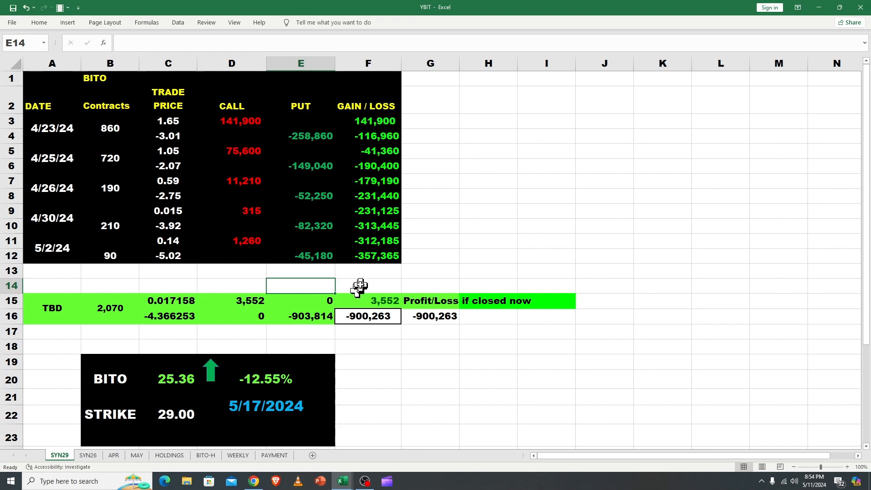
left_click(368, 255)
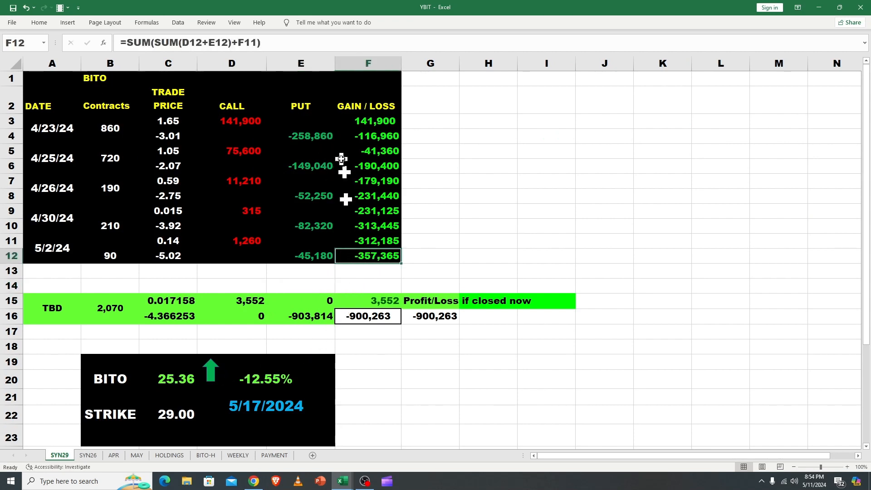
left_click(52, 248)
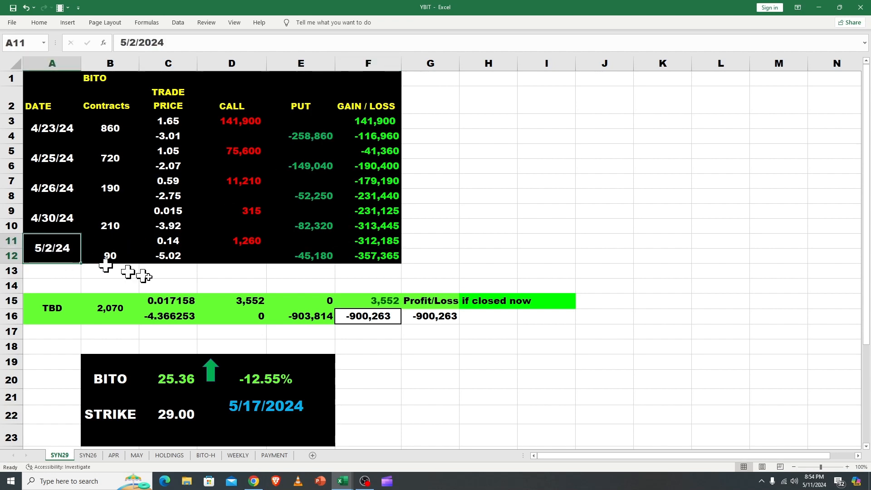
left_click(368, 316)
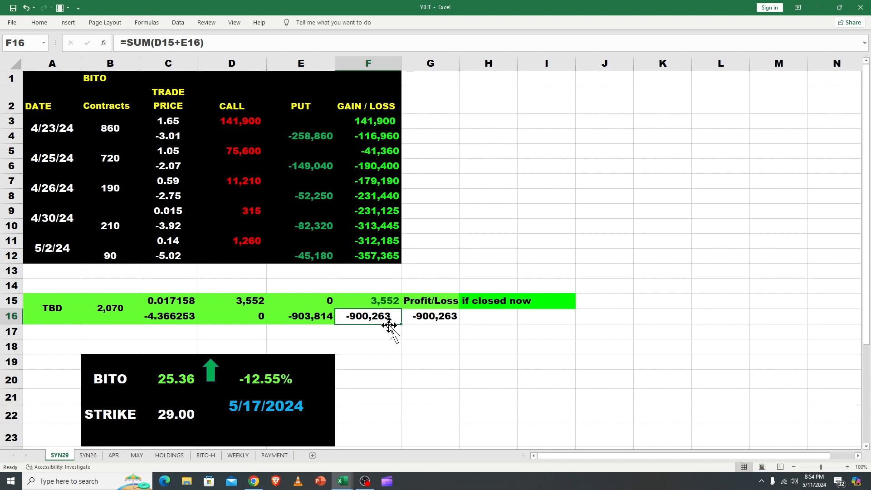
mouse_move(375, 324)
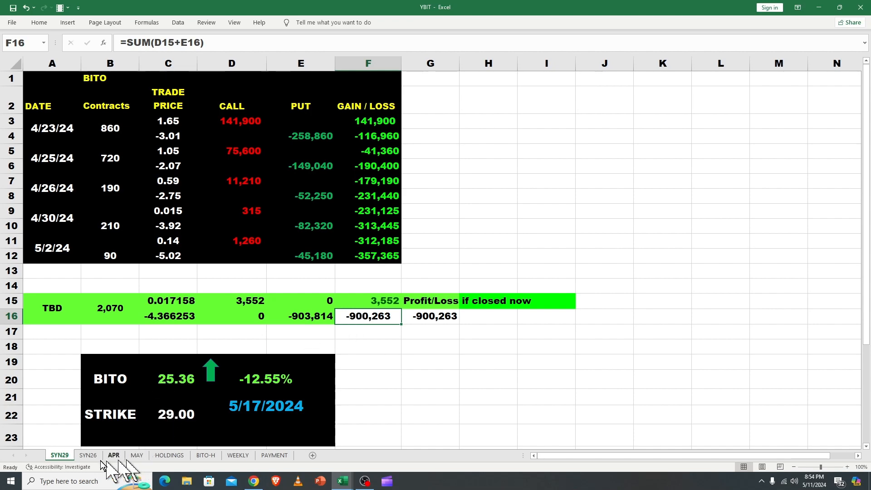
left_click(88, 455)
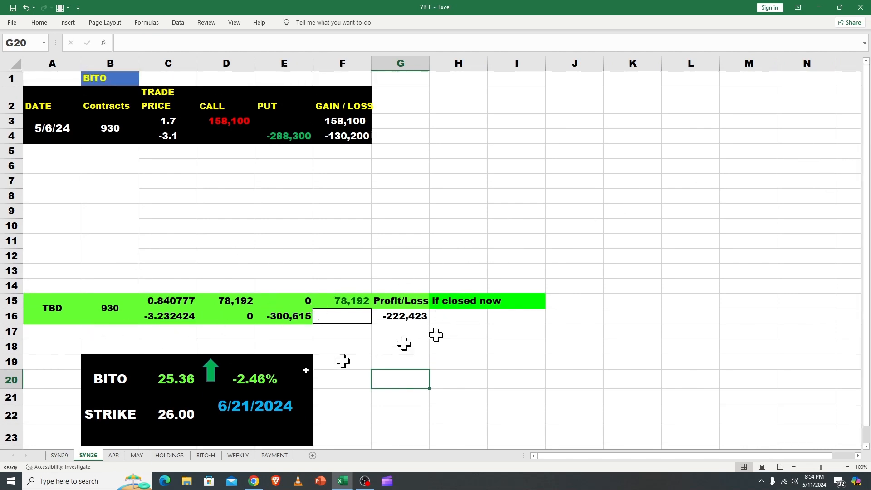
left_click(341, 137)
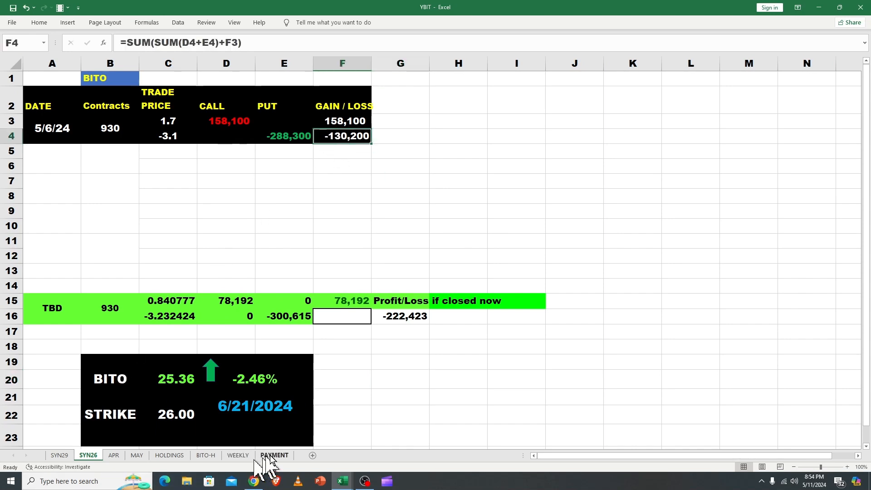
- Trace PAYMENT's April and May synthetic income links and the June SUM formula
left_click(274, 455)
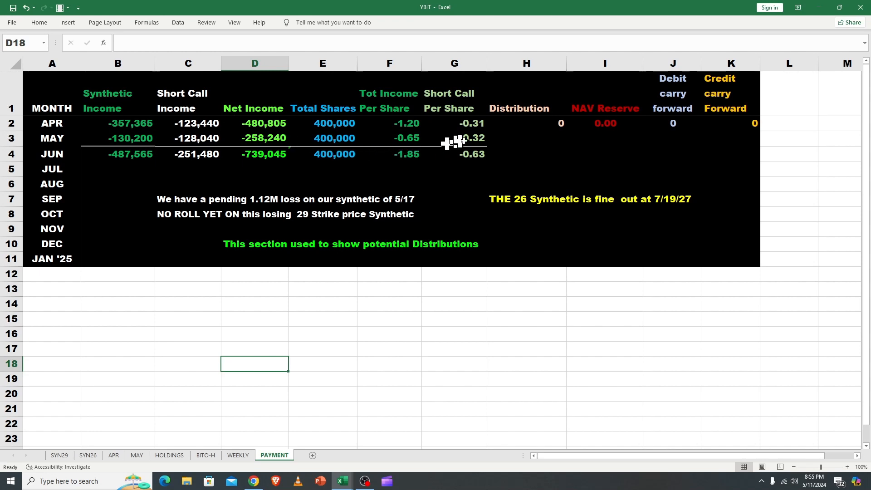
mouse_move(476, 150)
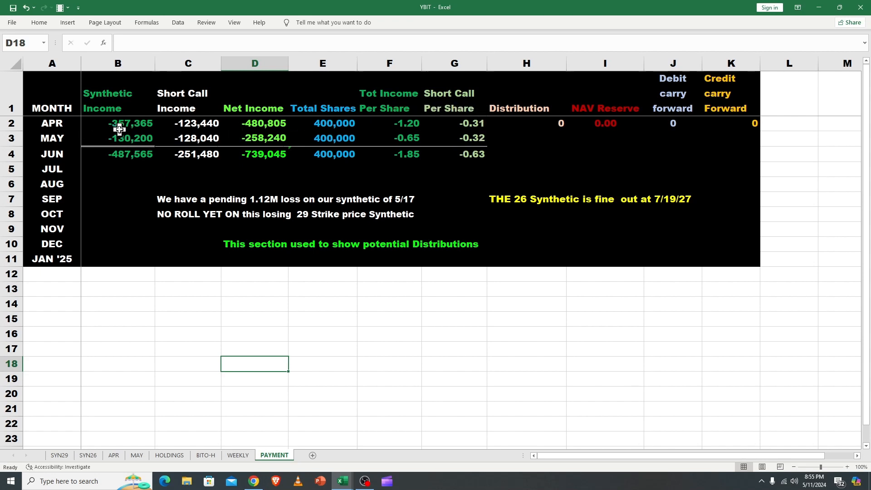
left_click(117, 123)
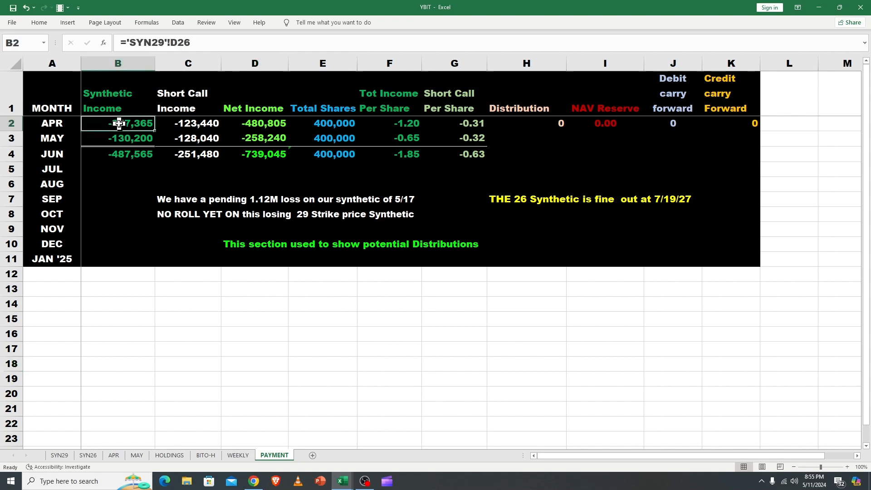
left_click(117, 138)
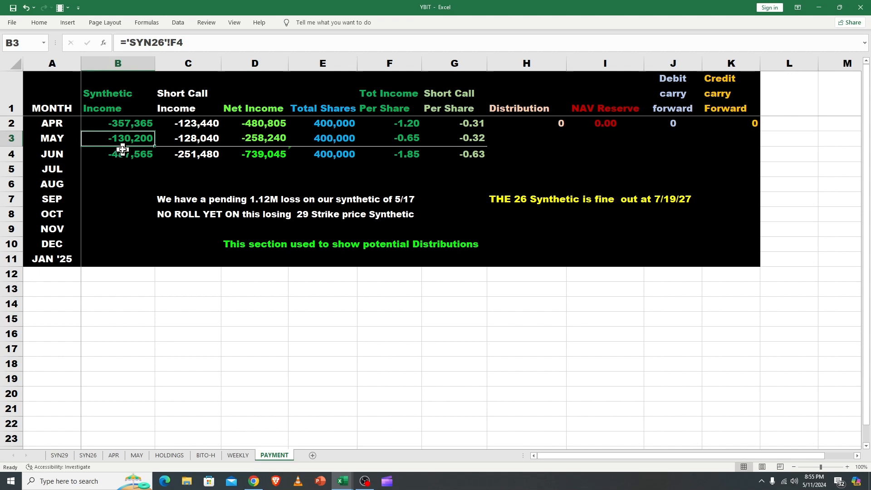
left_click(118, 154)
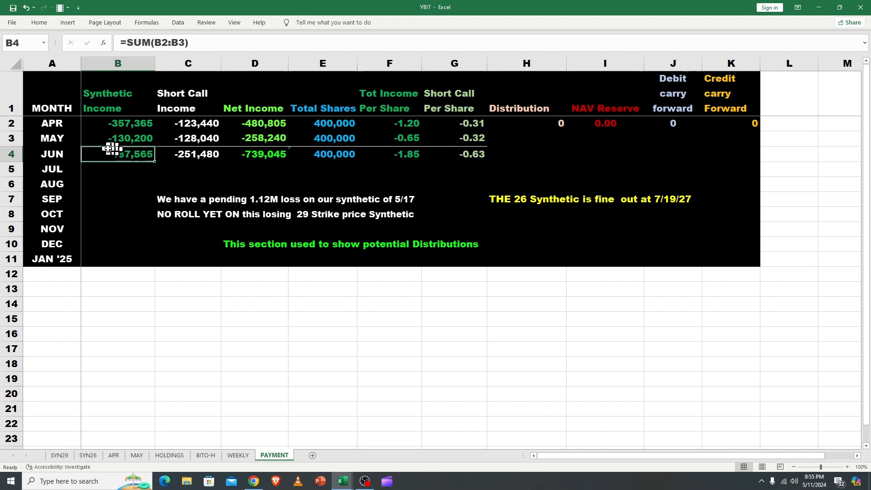
mouse_move(406, 169)
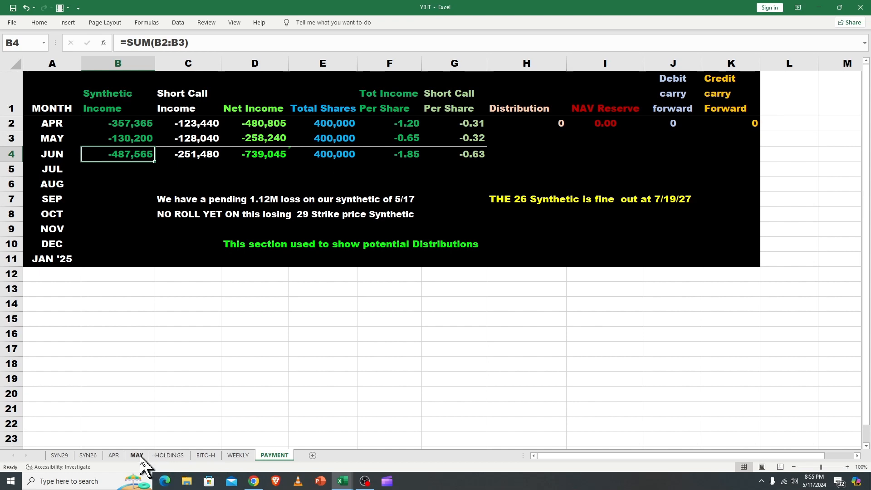
left_click(136, 455)
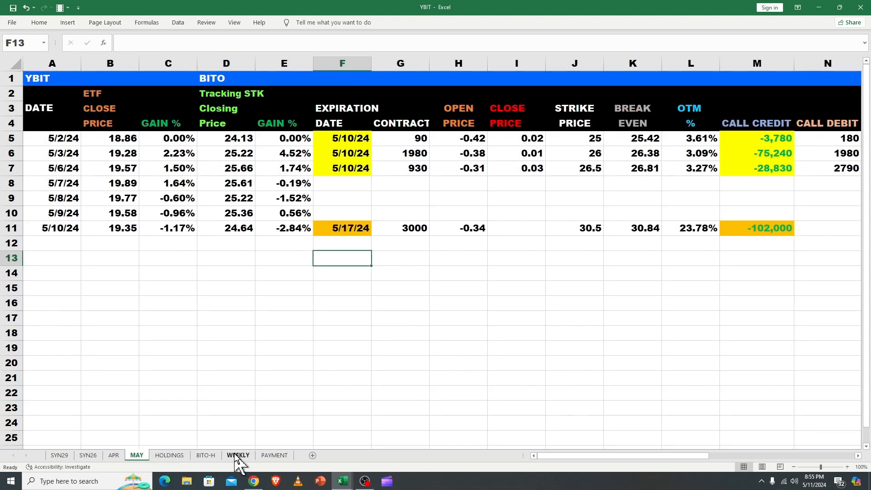
- Browse the WEEKLY sheet's 3,000 YBIT 25.50-strike calls block and its notes
left_click(237, 455)
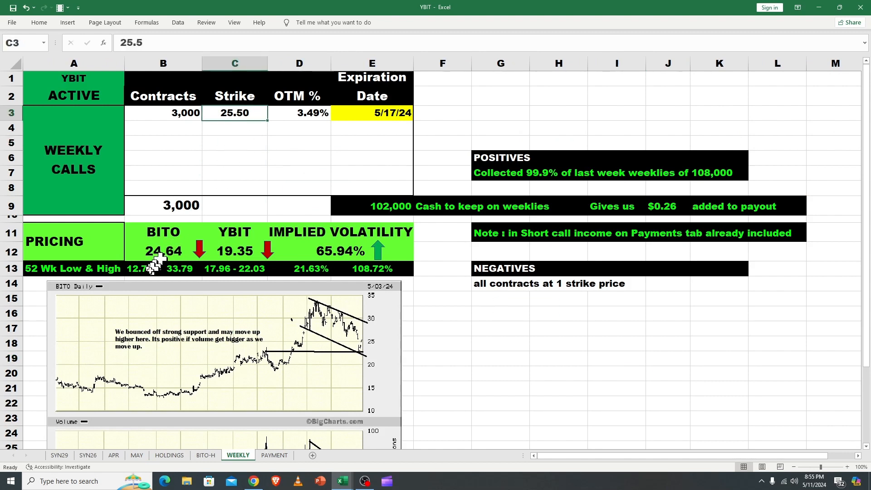
left_click(163, 158)
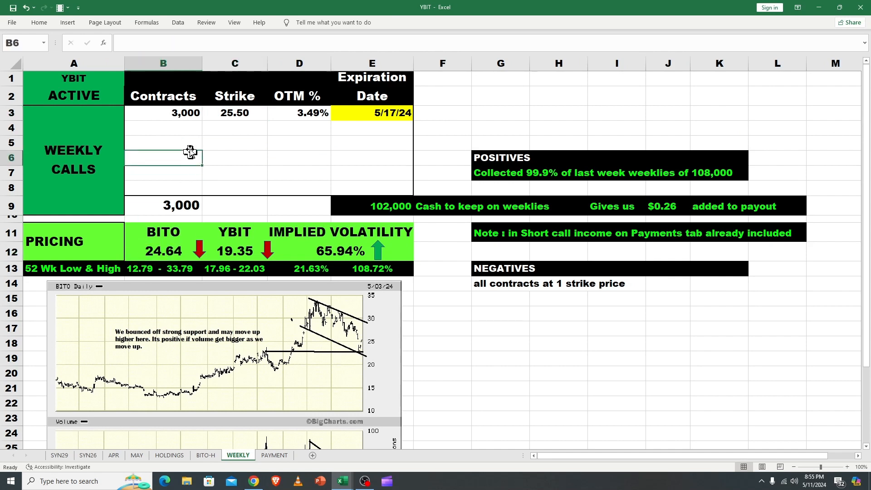
left_click(162, 142)
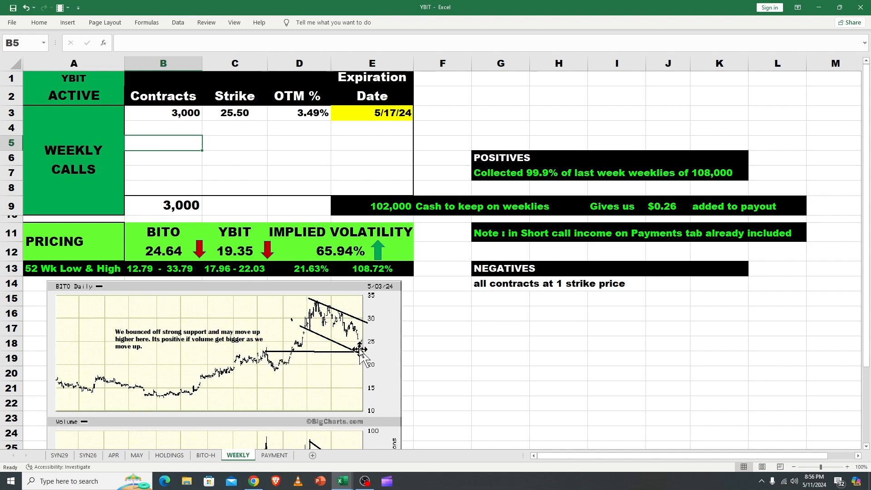
mouse_move(361, 353)
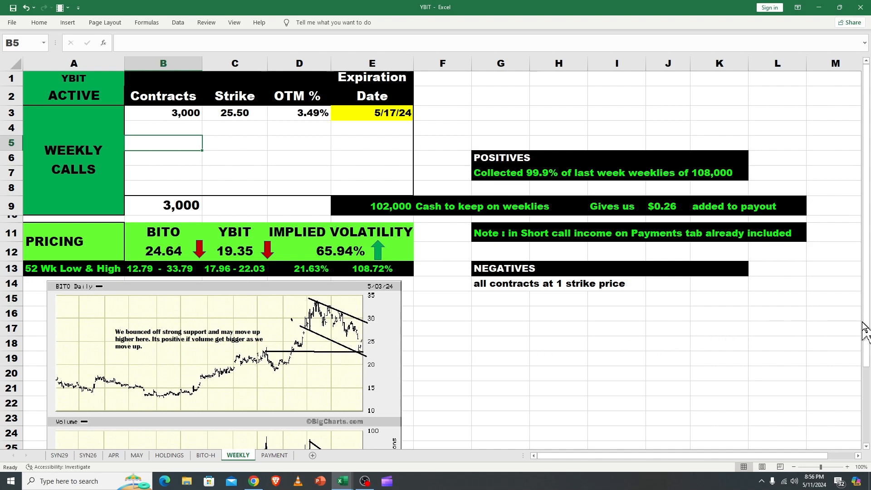
scroll("down", 3)
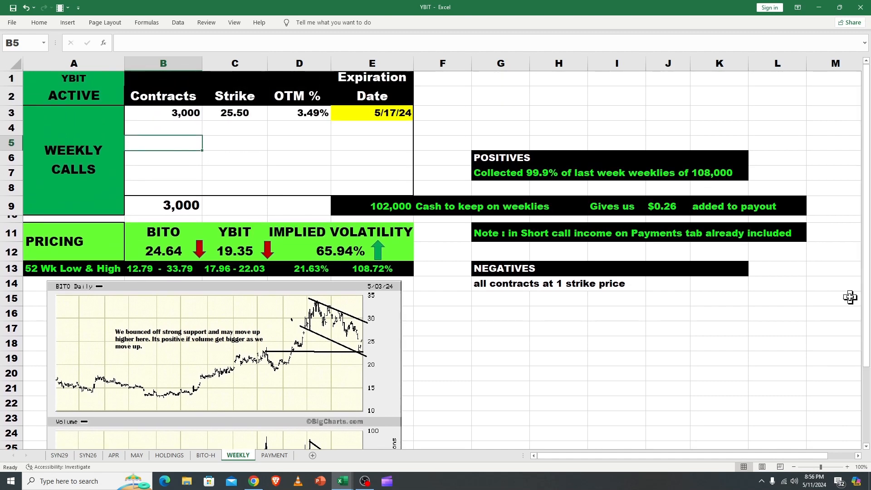
left_click(500, 387)
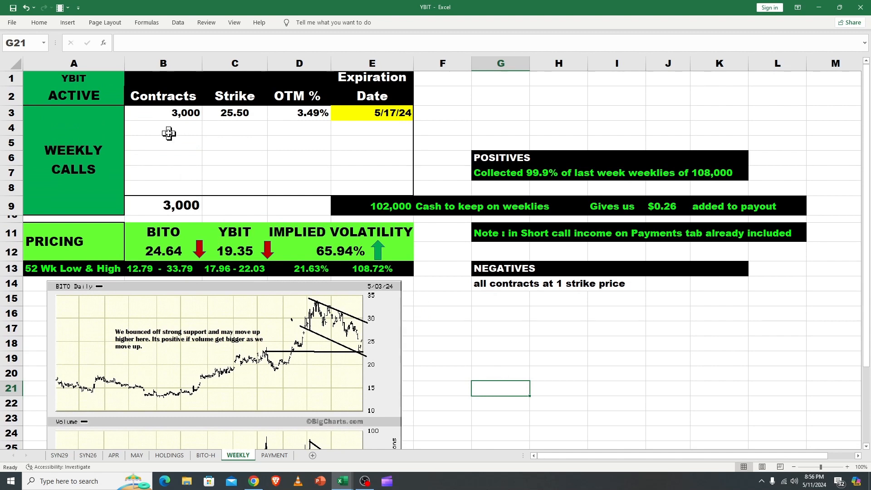
mouse_move(378, 200)
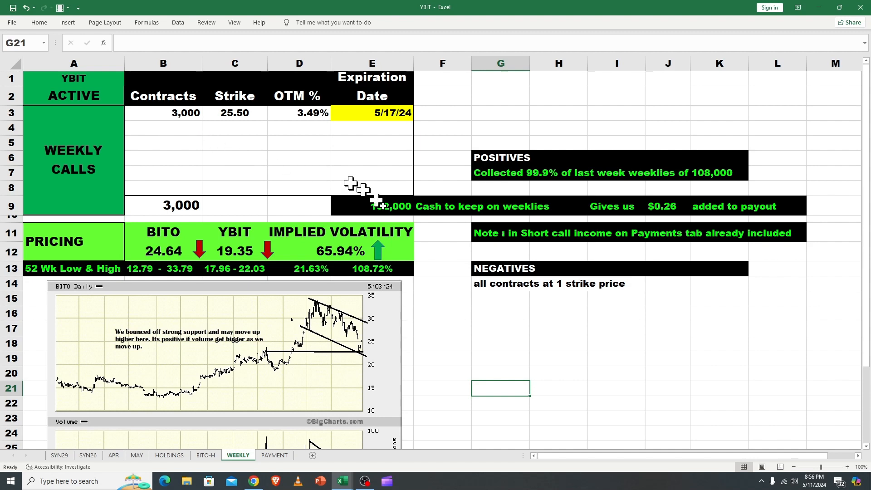
left_click(235, 113)
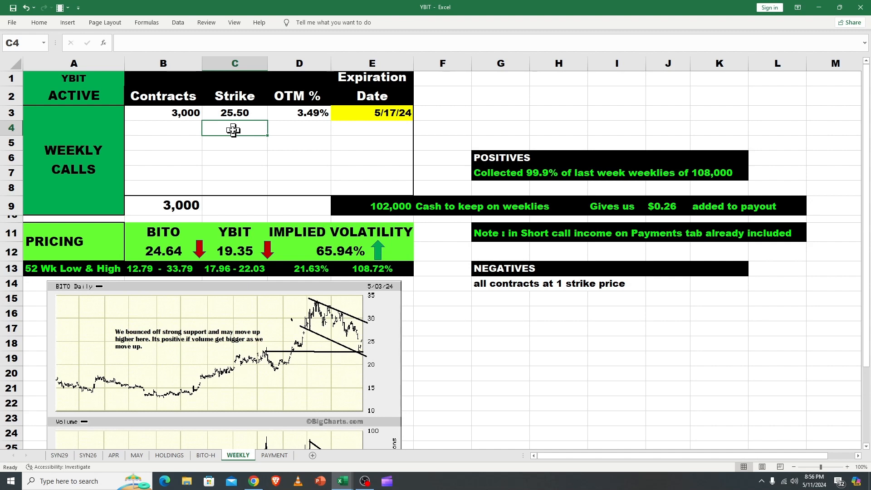
mouse_move(172, 174)
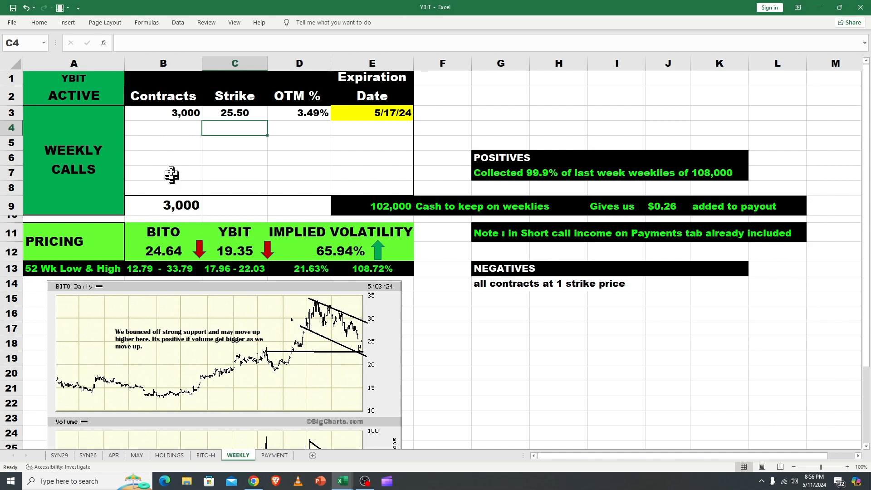
mouse_move(248, 126)
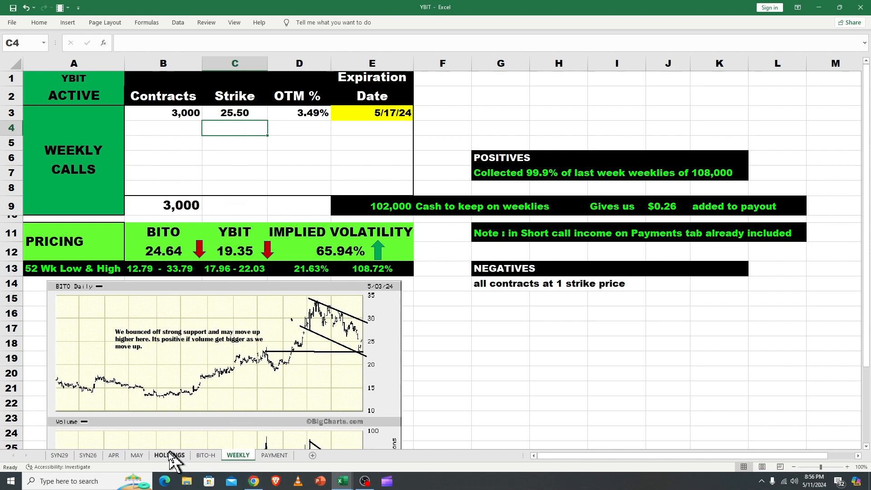
- On MAY, inspect the -0.42 and 5/3/24 open prices and the 26 strike
left_click(136, 455)
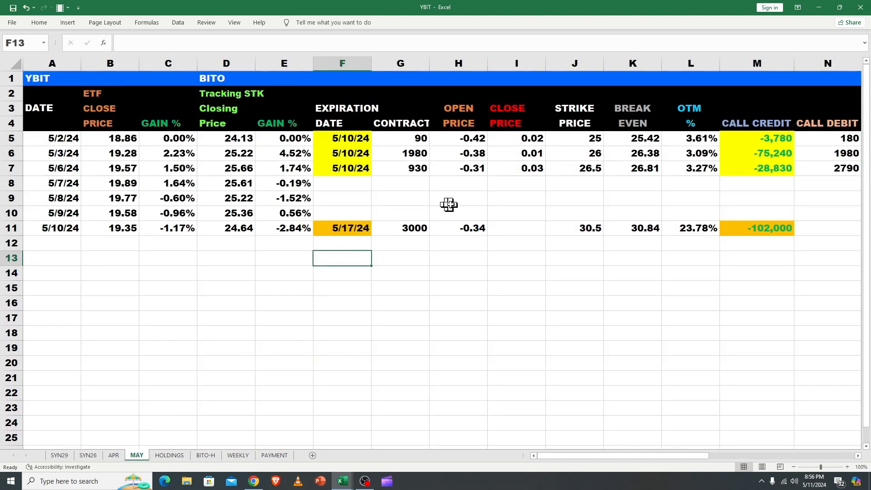
left_click(458, 138)
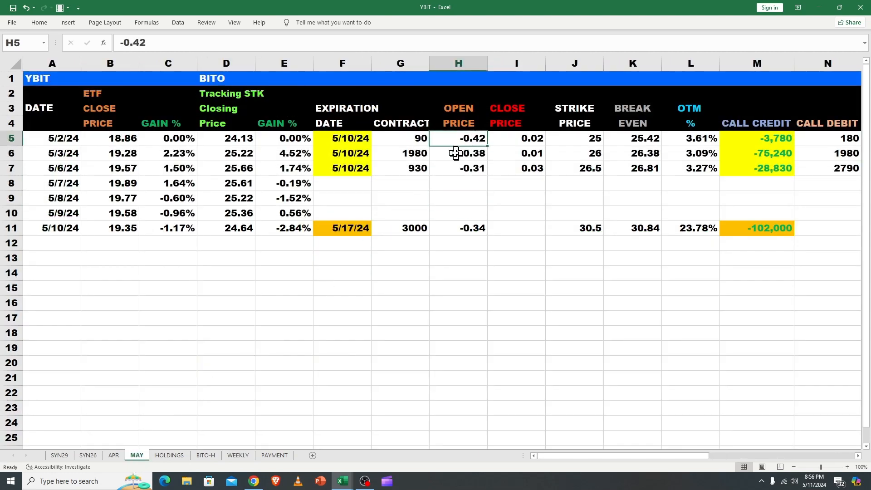
left_click(458, 153)
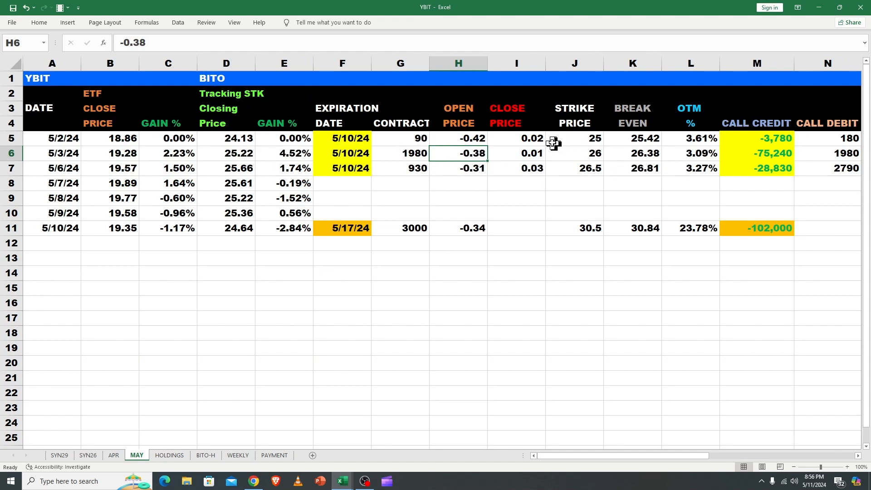
left_click(574, 153)
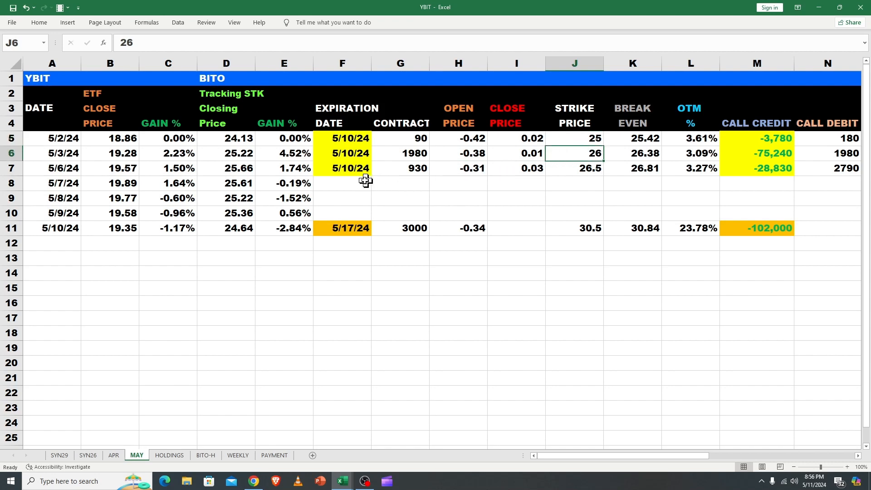
mouse_move(565, 171)
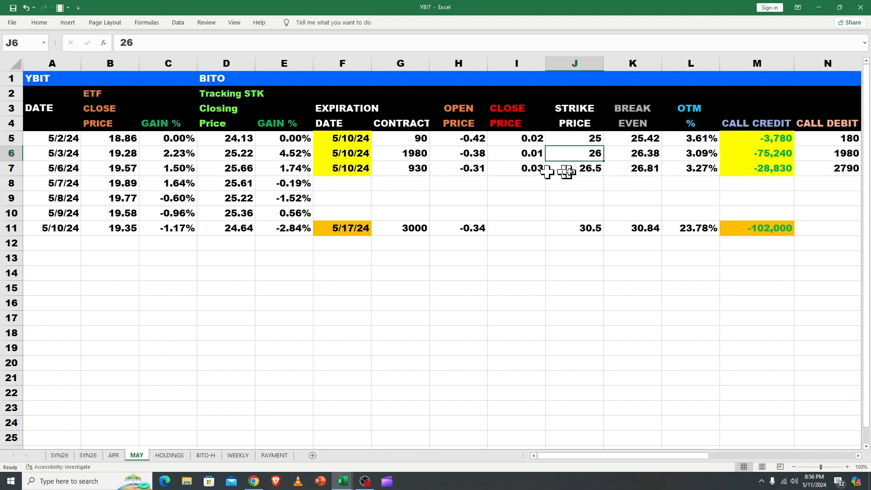
mouse_move(522, 175)
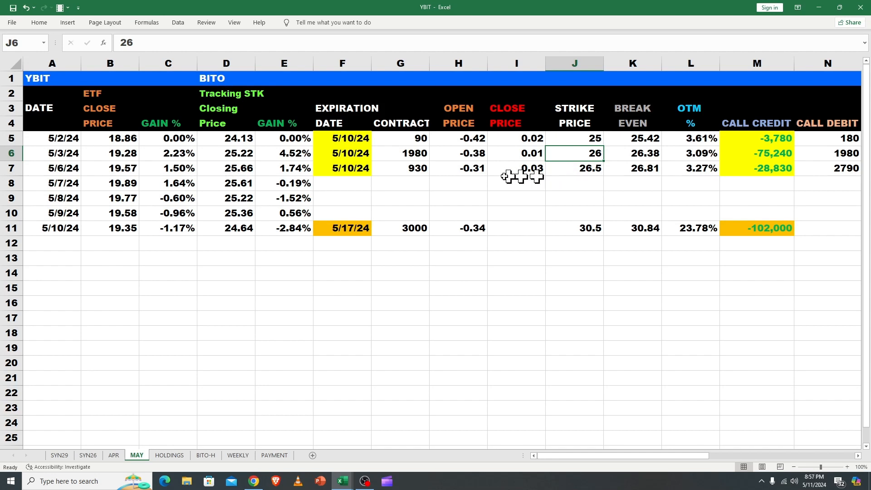
mouse_move(528, 173)
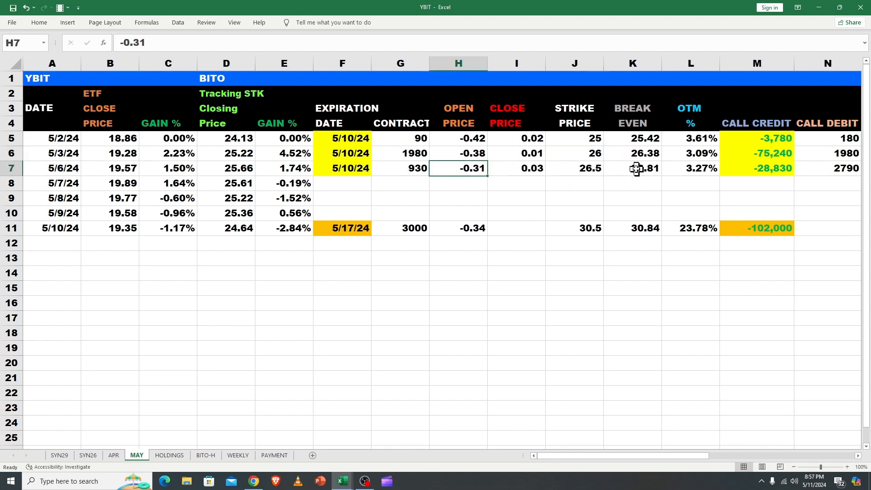
- Review the 5/17/24 row: 3,000 contracts, -0.34 open, -102,000 credit formula, empty close
left_click(458, 228)
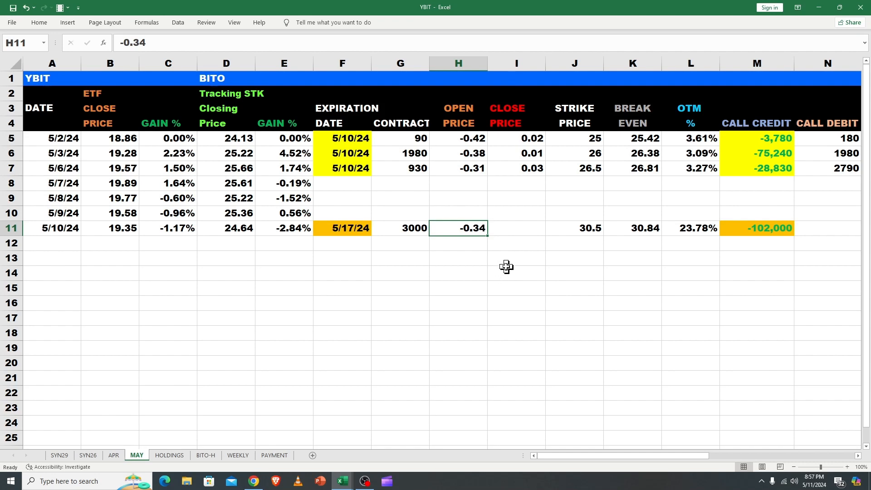
mouse_move(765, 172)
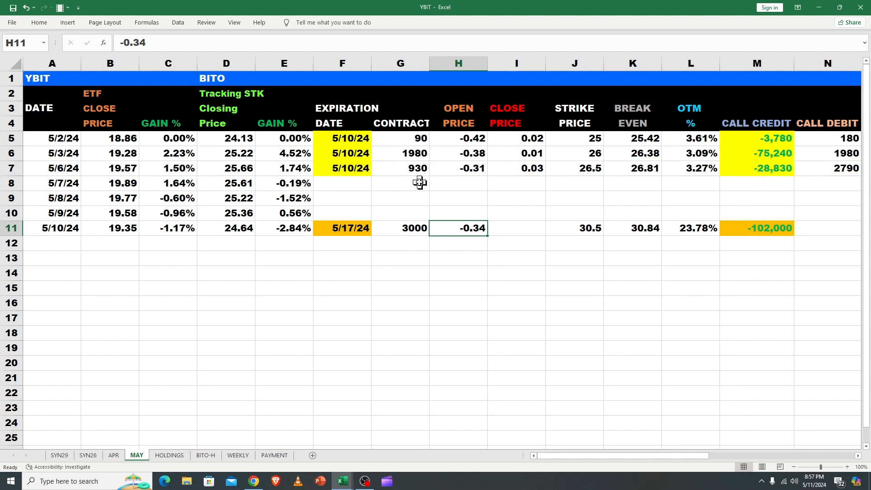
mouse_move(730, 294)
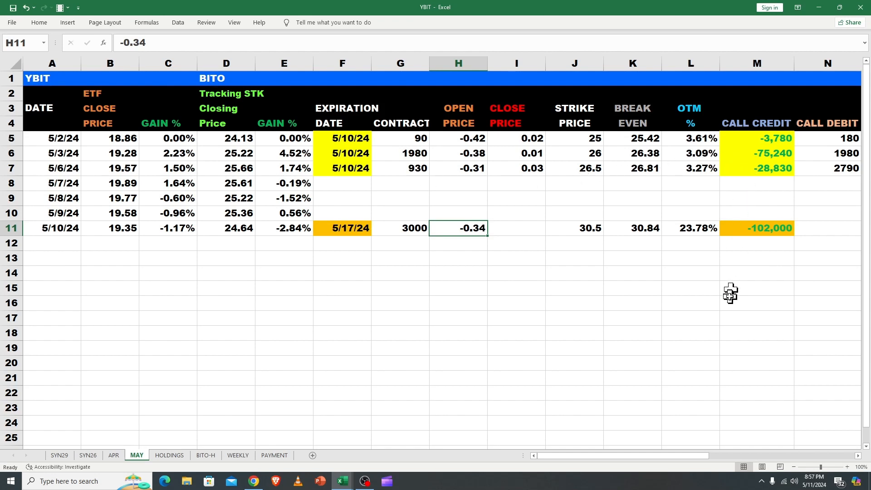
mouse_move(749, 227)
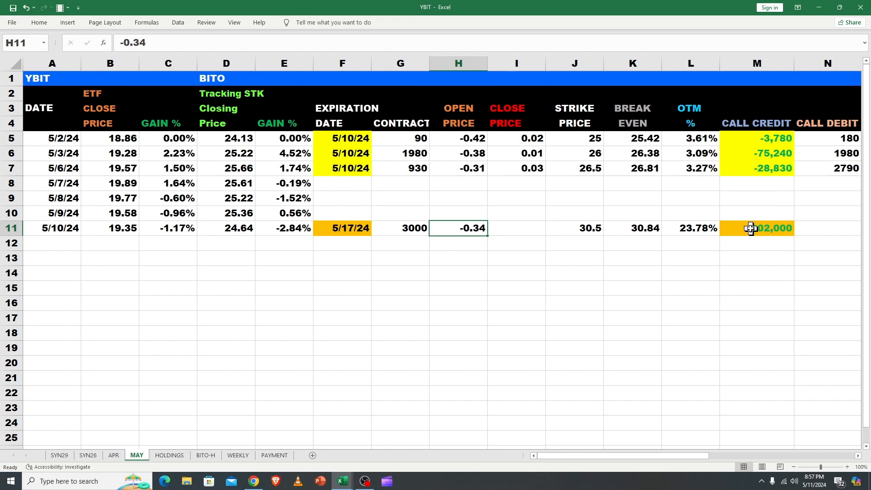
left_click(756, 228)
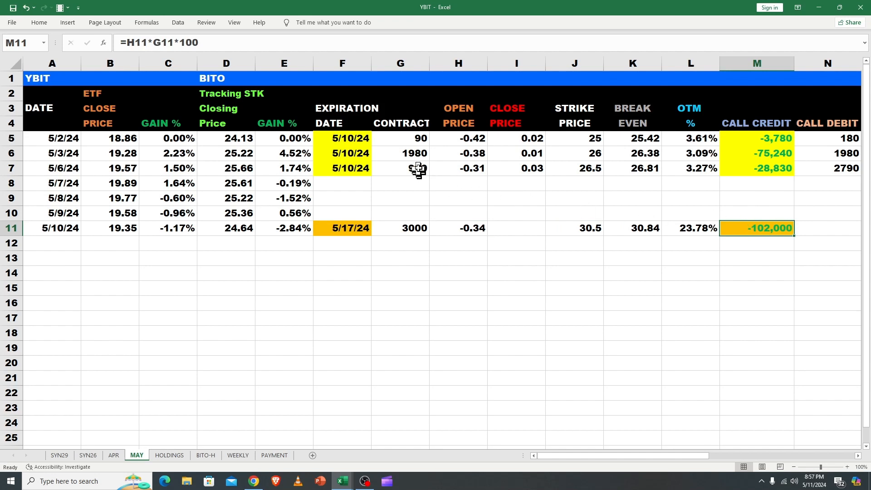
left_click(414, 228)
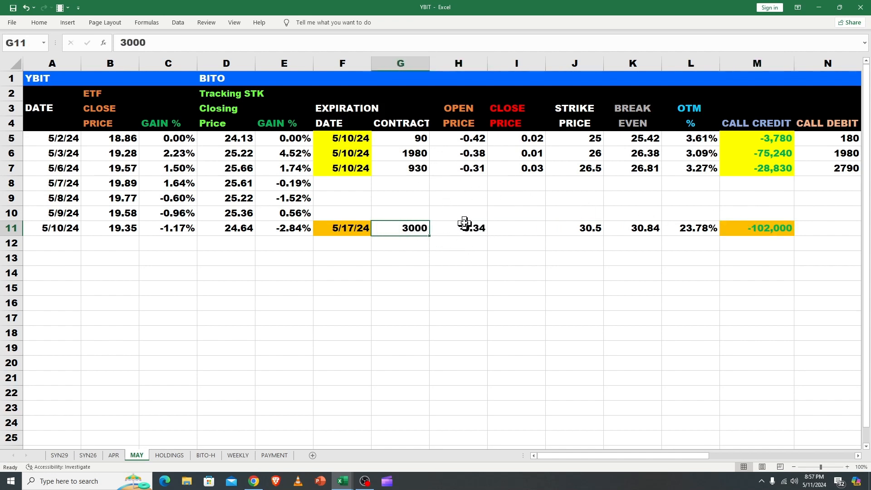
left_click(458, 228)
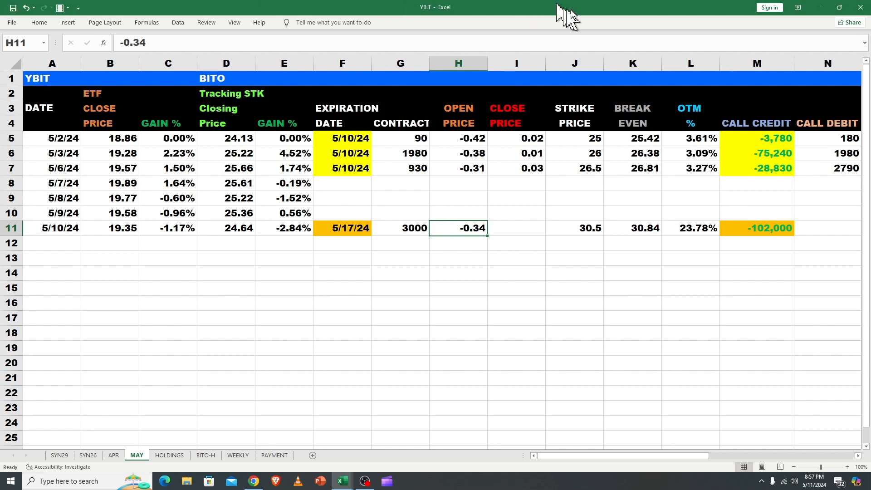
left_click(516, 213)
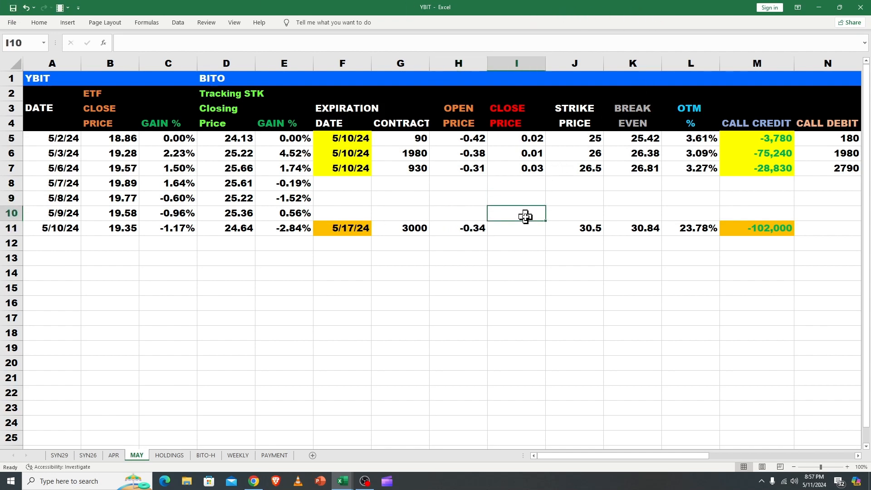
left_click(515, 228)
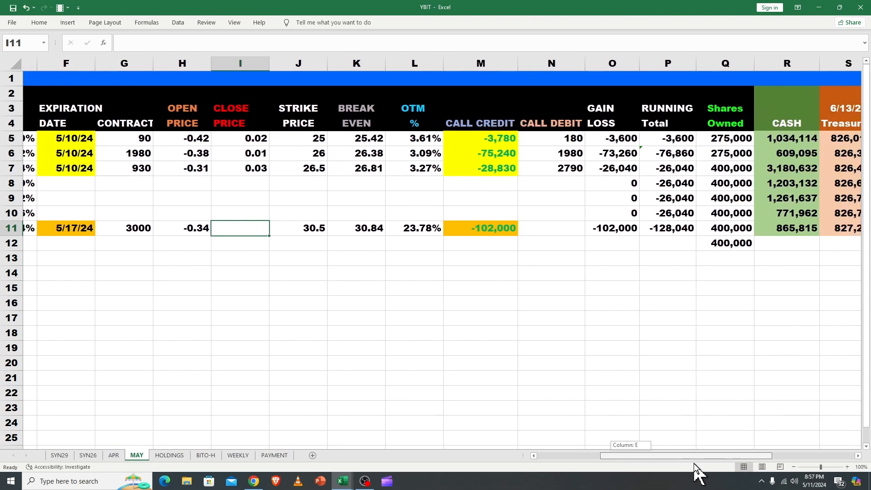
scroll("left", 3)
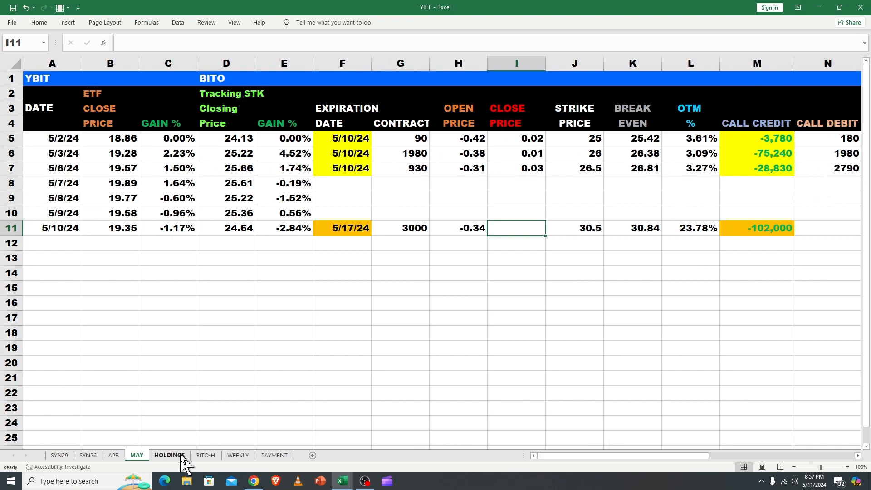
mouse_move(186, 466)
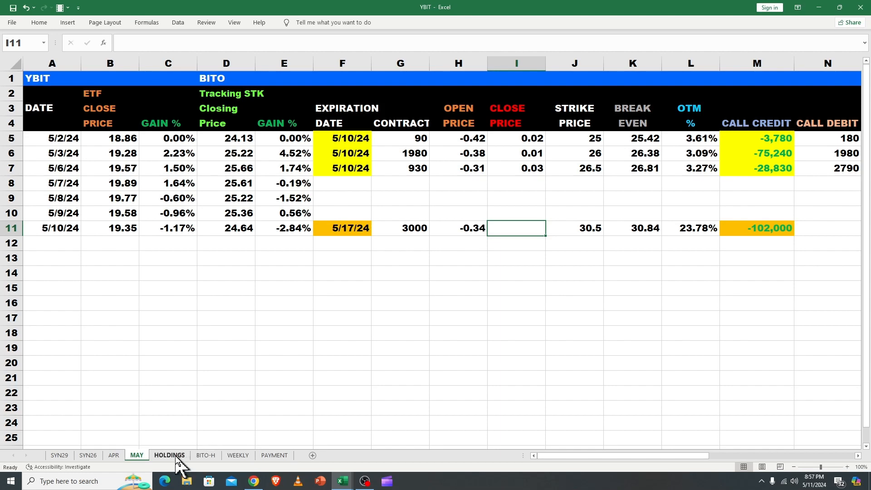
left_click(169, 455)
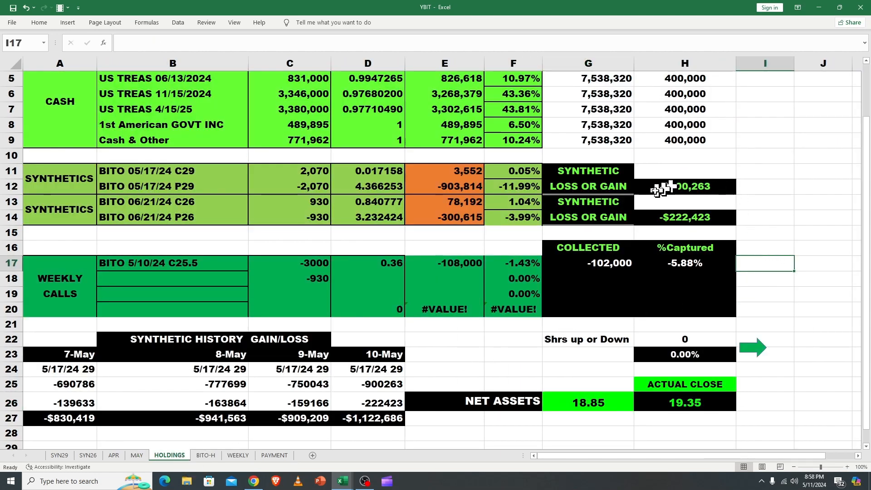
mouse_move(771, 217)
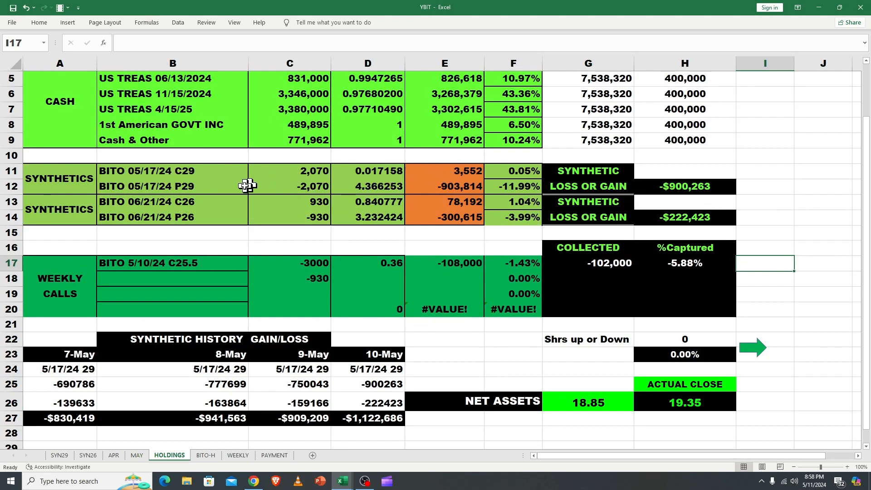
left_click(172, 171)
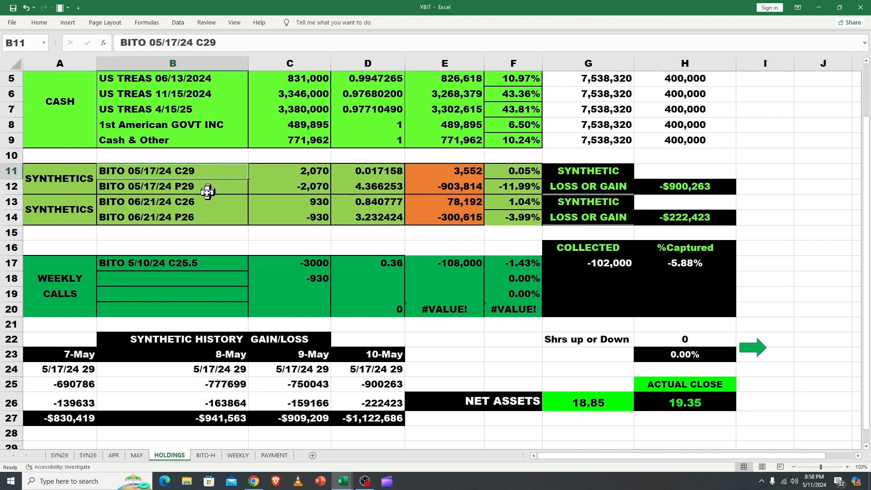
left_click(172, 186)
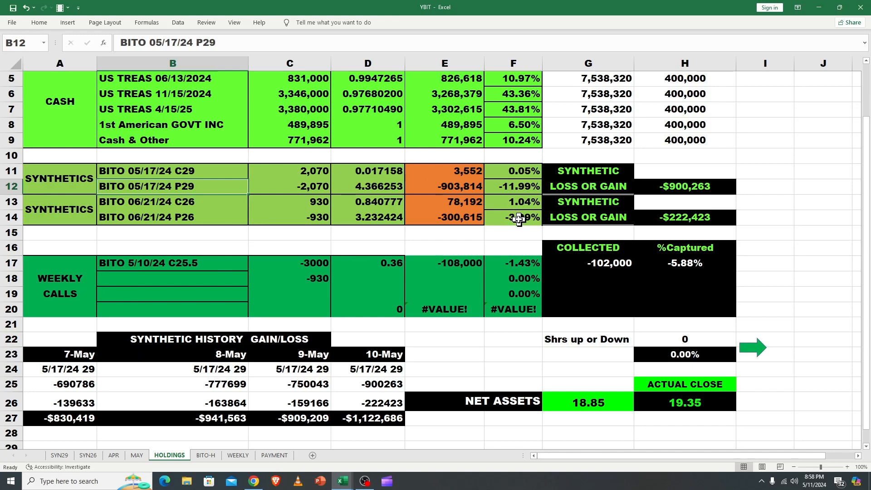
left_click(511, 217)
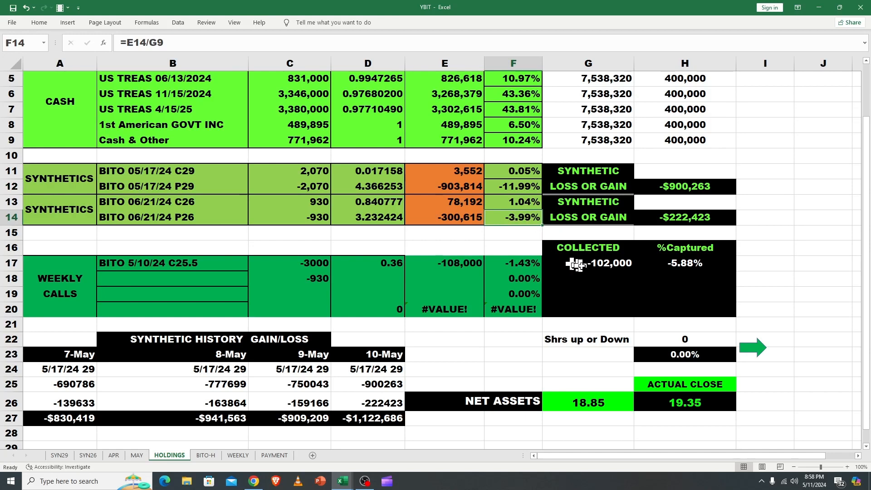
mouse_move(392, 266)
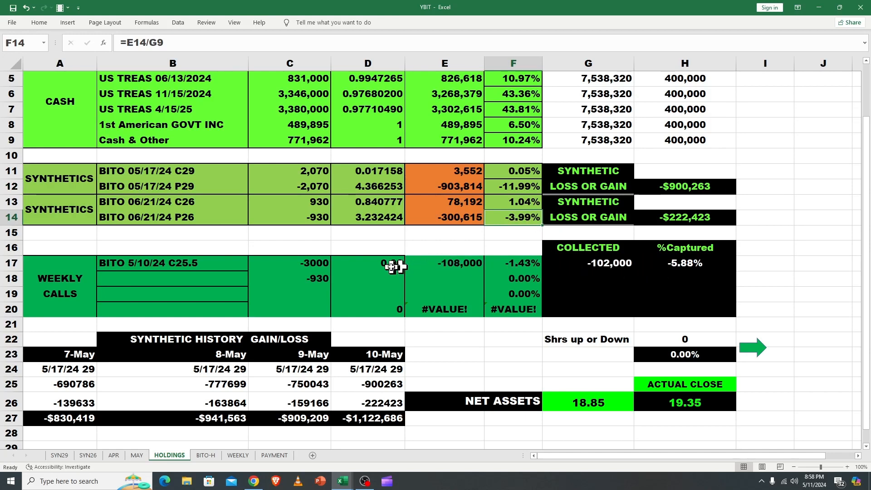
left_click(367, 263)
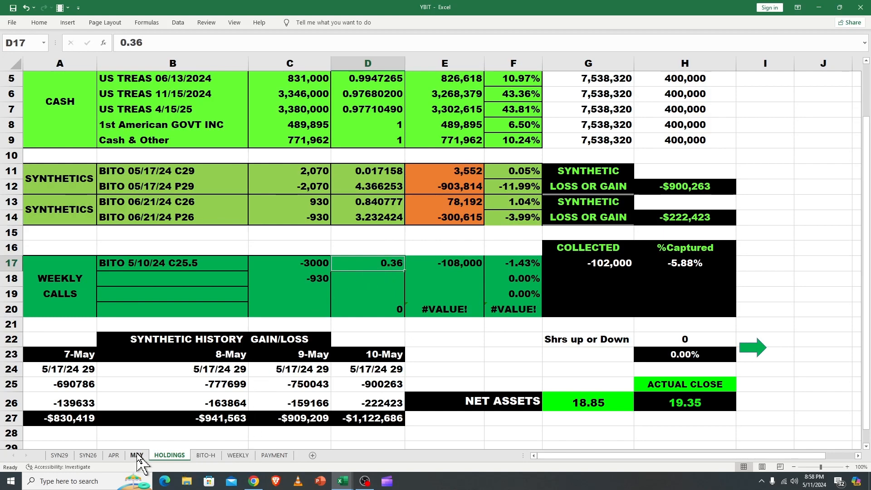
left_click(136, 455)
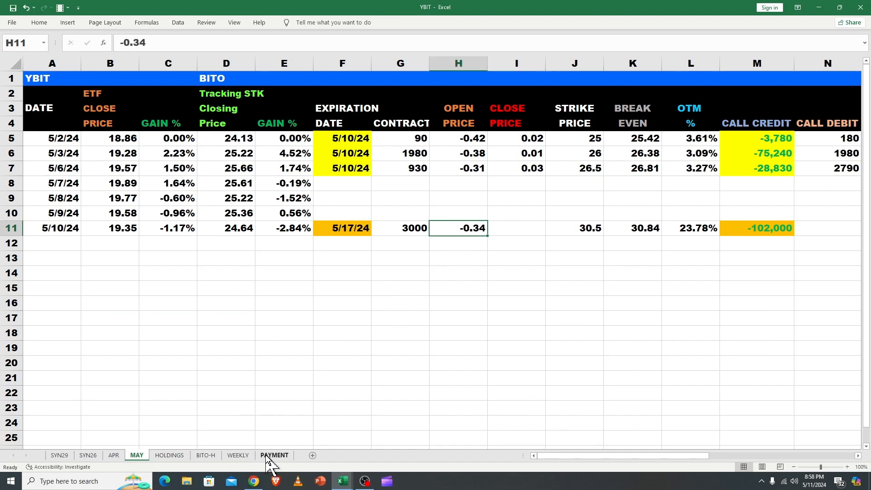
- On HOLDINGS, inspect the BITO 5/10/24 C25.5 call's value, collected and %Captured formulas
left_click(274, 455)
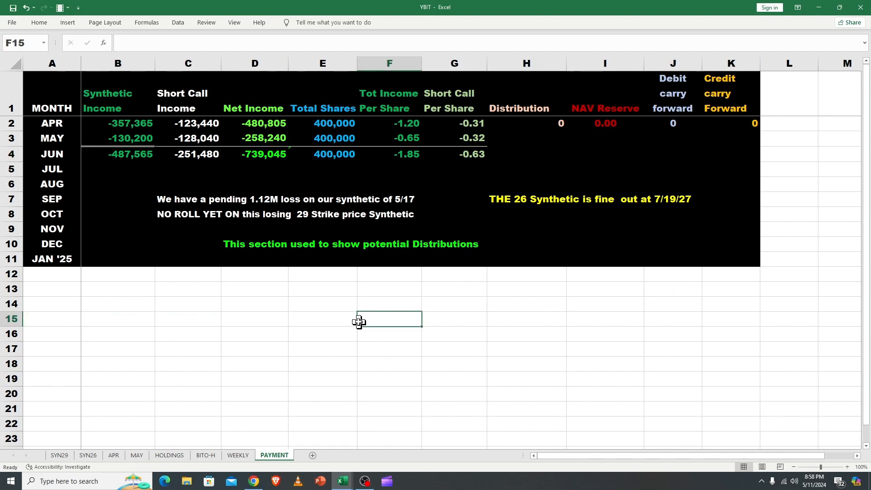
left_click(238, 455)
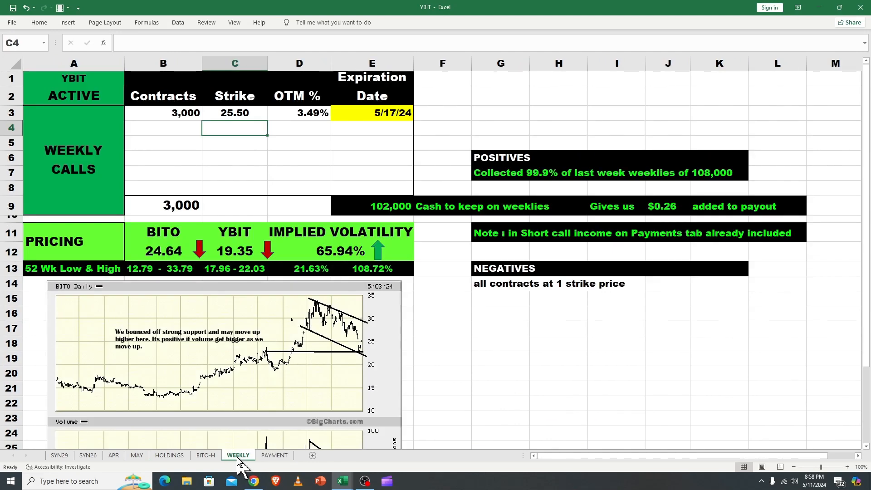
left_click(169, 455)
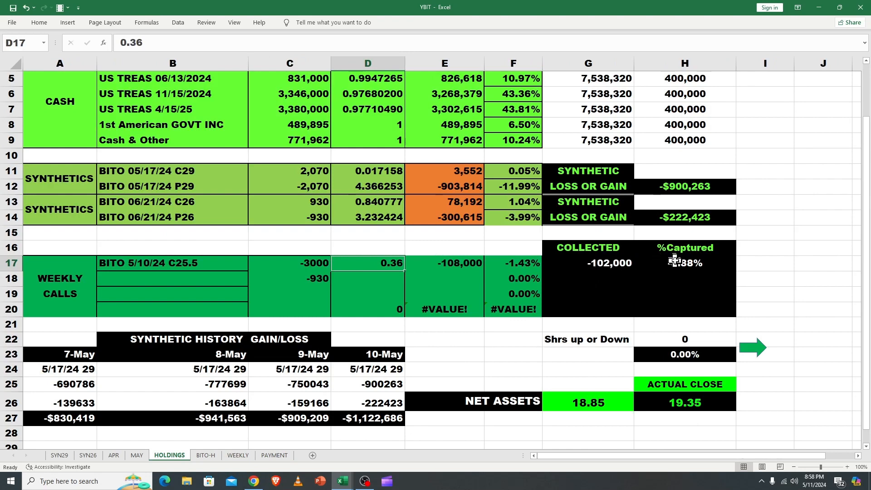
left_click(685, 263)
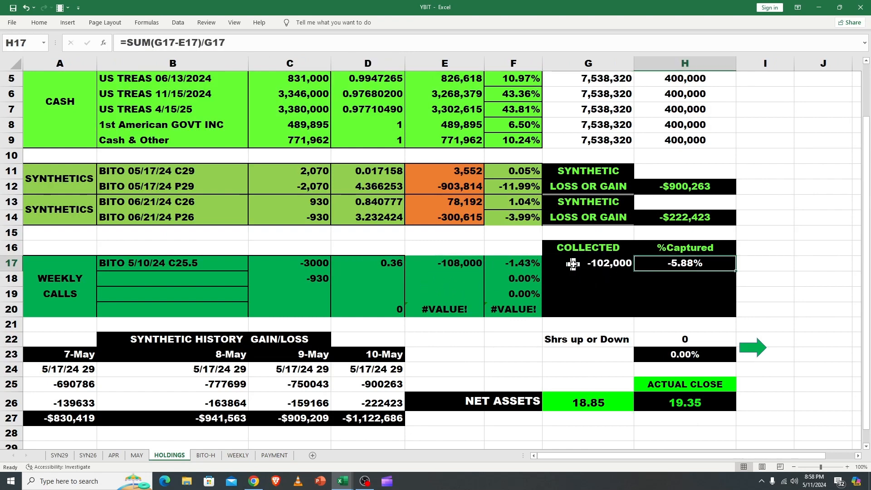
mouse_move(622, 193)
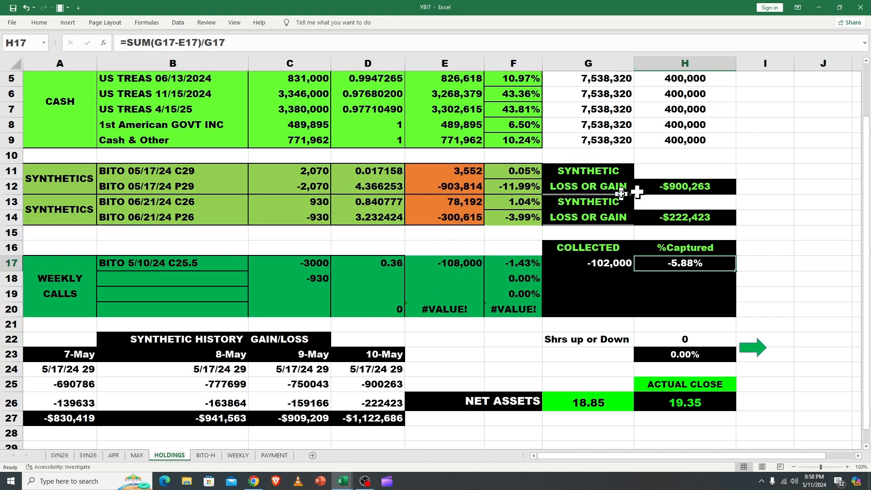
mouse_move(611, 265)
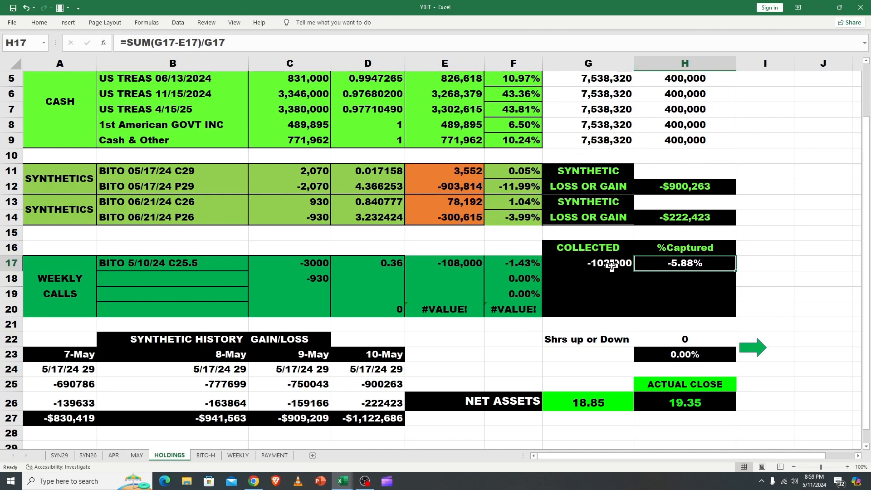
left_click(444, 263)
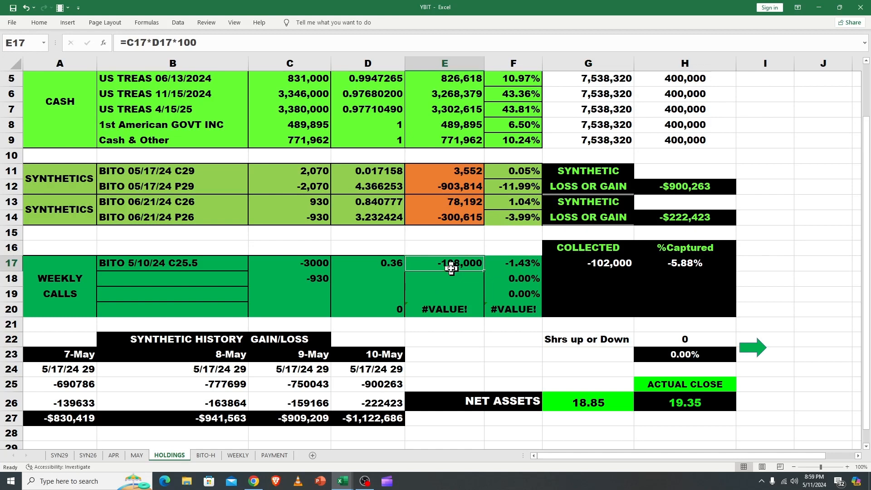
mouse_move(450, 265)
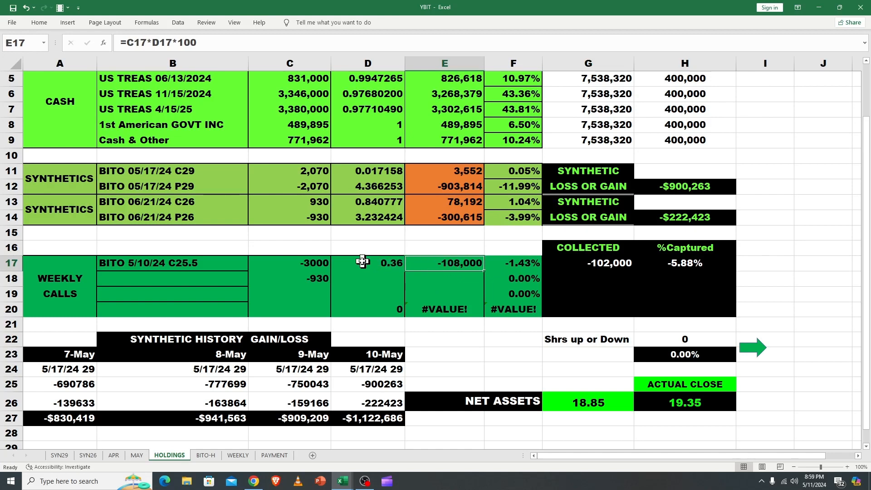
left_click(171, 262)
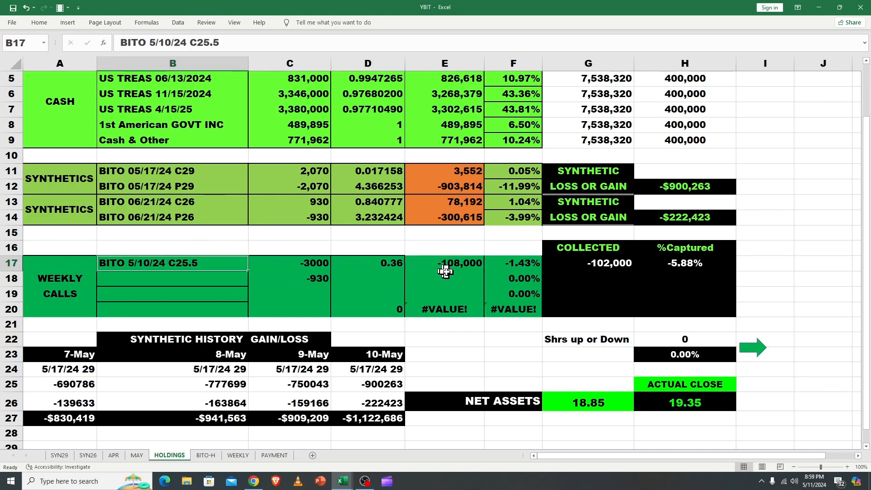
left_click(588, 263)
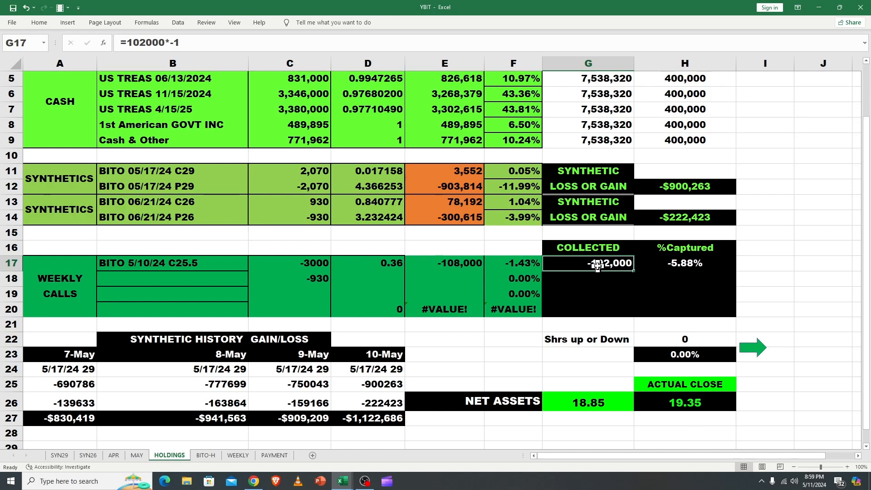
left_click(367, 263)
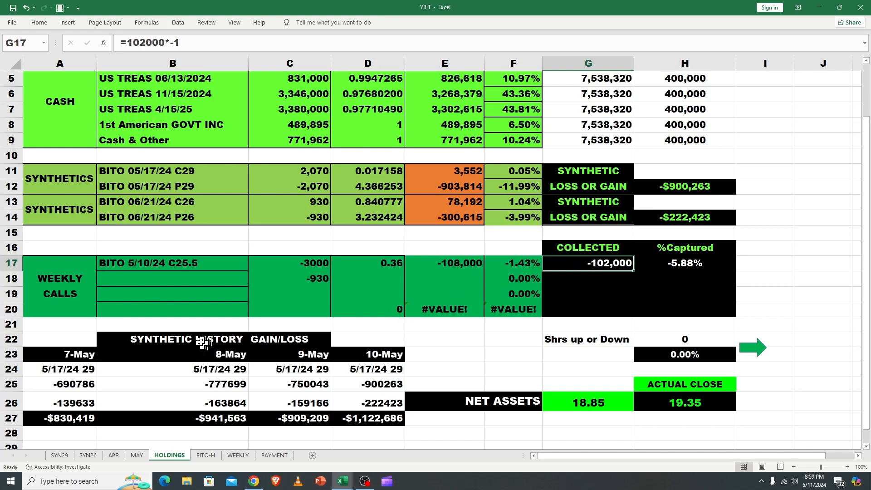
left_click(88, 455)
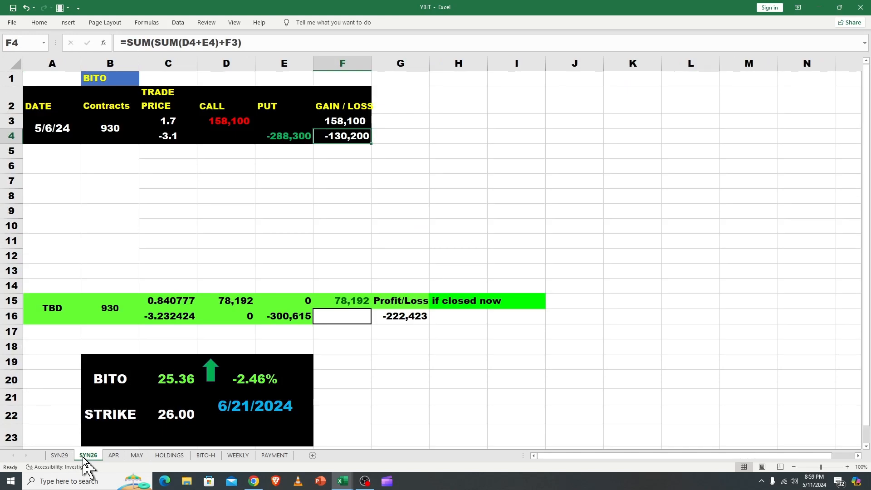
mouse_move(406, 295)
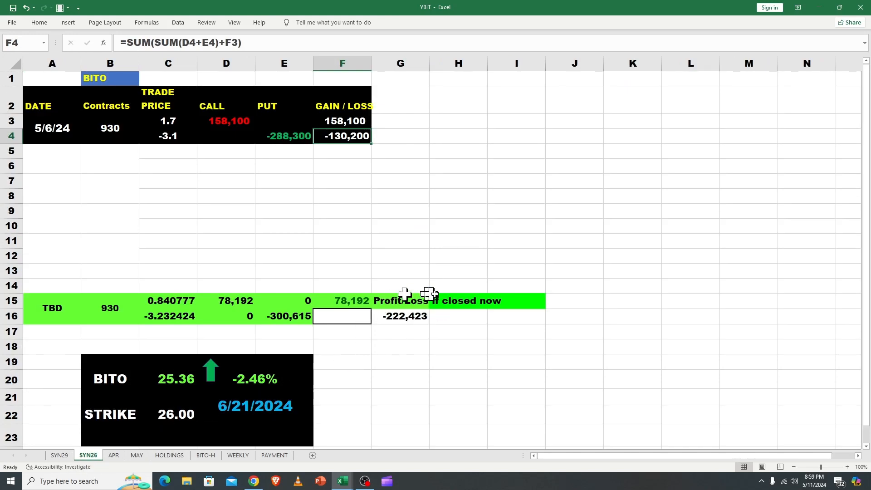
mouse_move(232, 179)
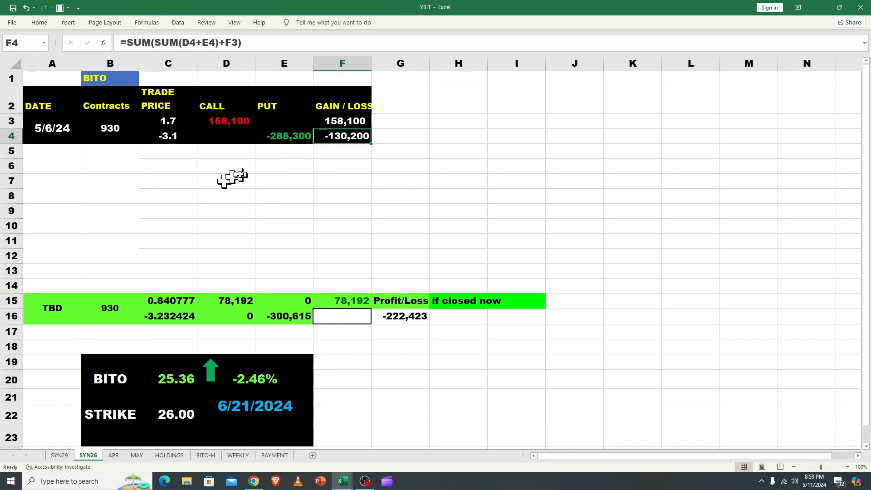
mouse_move(386, 143)
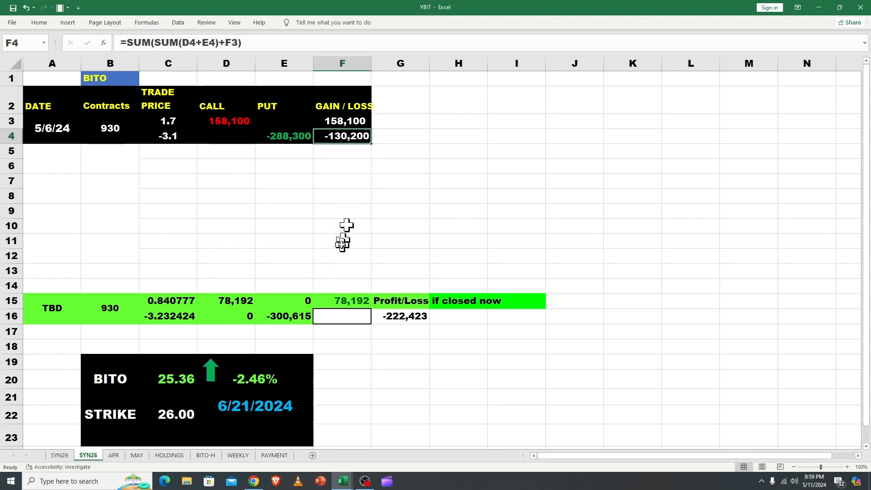
mouse_move(171, 399)
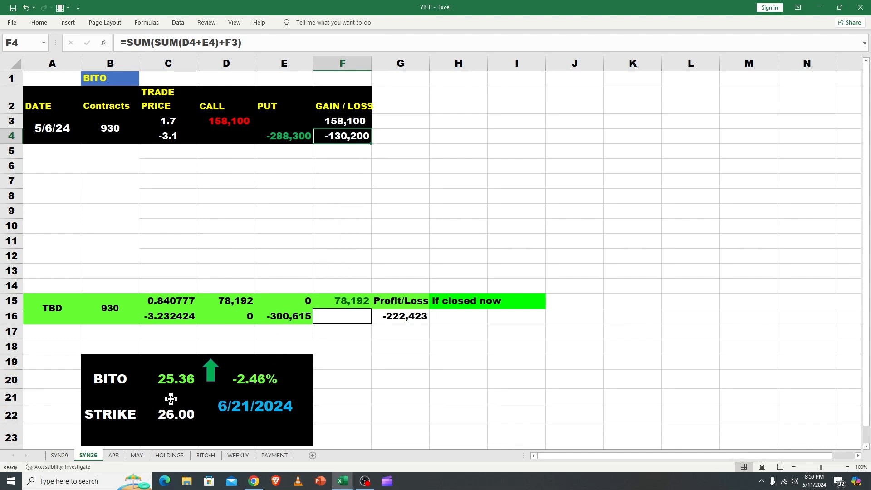
- Set SYN26 C20 to =MAY!D11 so BITO shows 24.64 and -5.23%
left_click(168, 379)
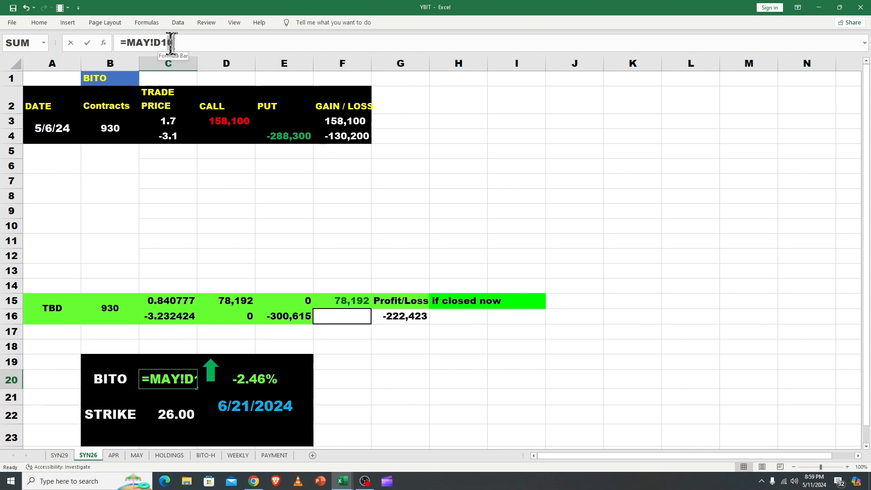
key("enter")
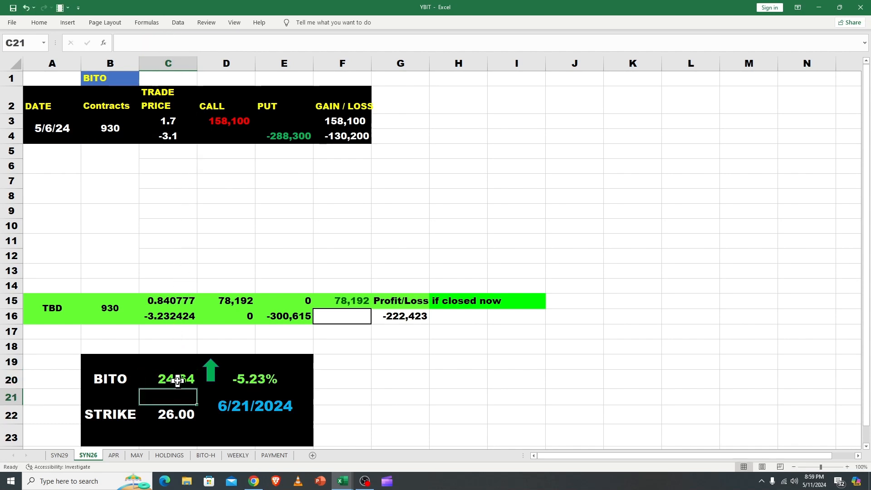
left_click(168, 380)
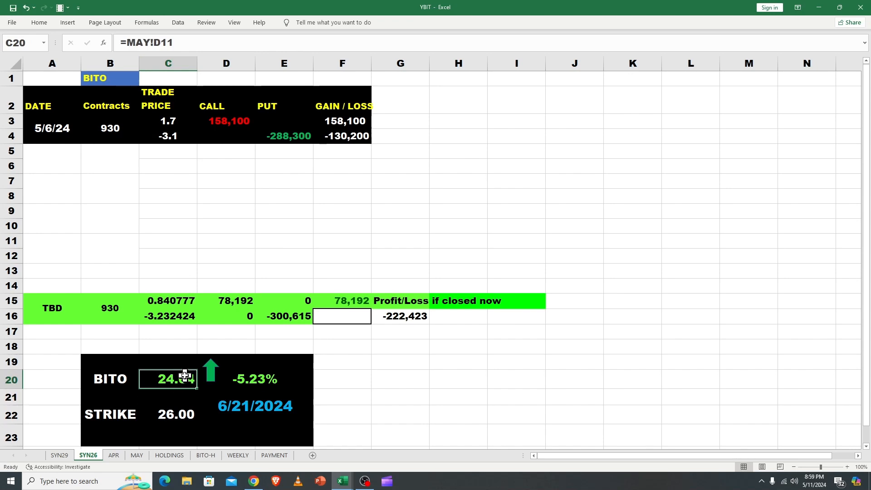
left_click(226, 211)
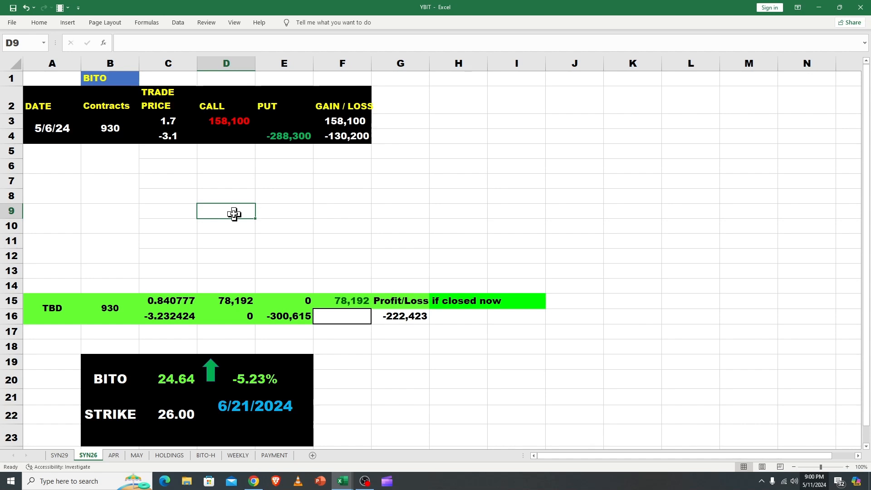
mouse_move(263, 462)
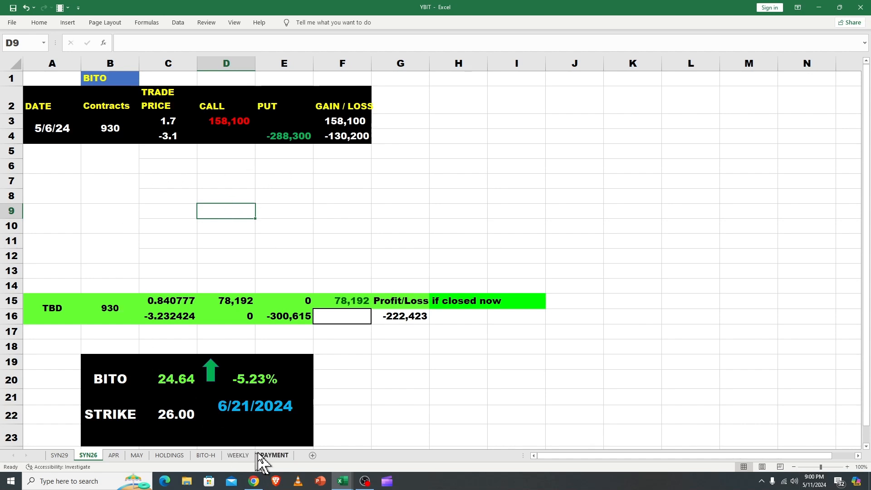
mouse_move(168, 462)
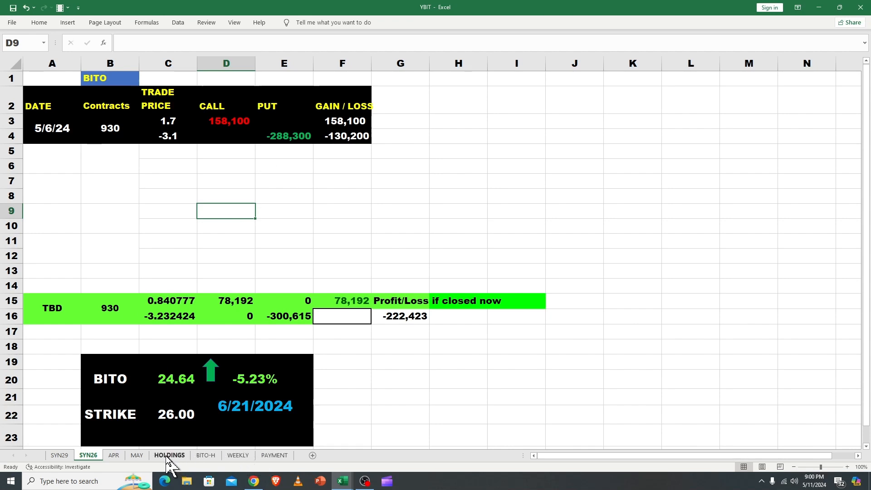
mouse_move(273, 461)
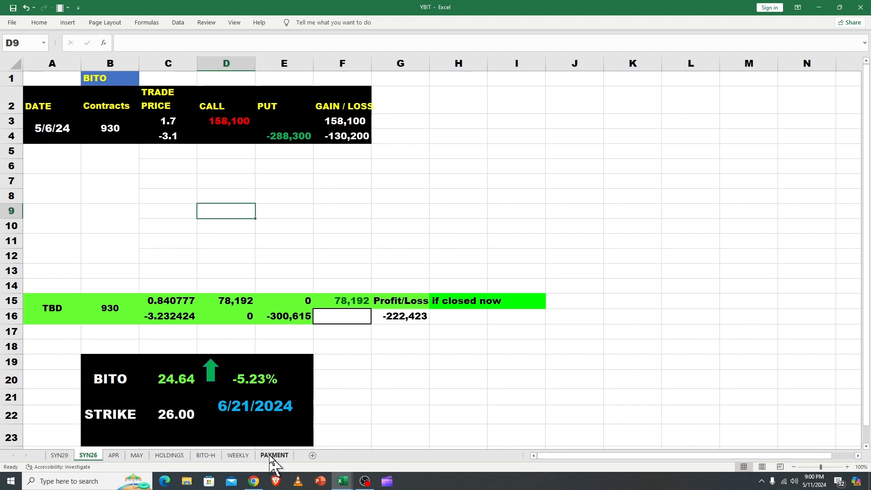
mouse_move(169, 458)
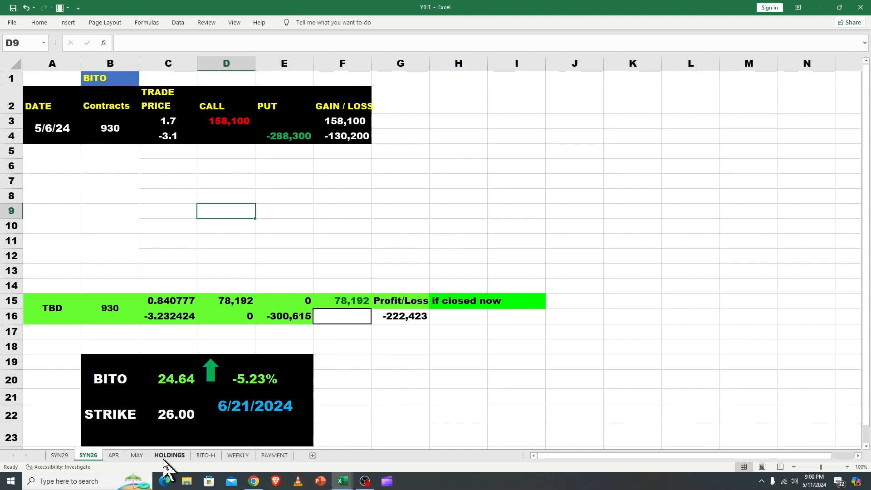
left_click(169, 455)
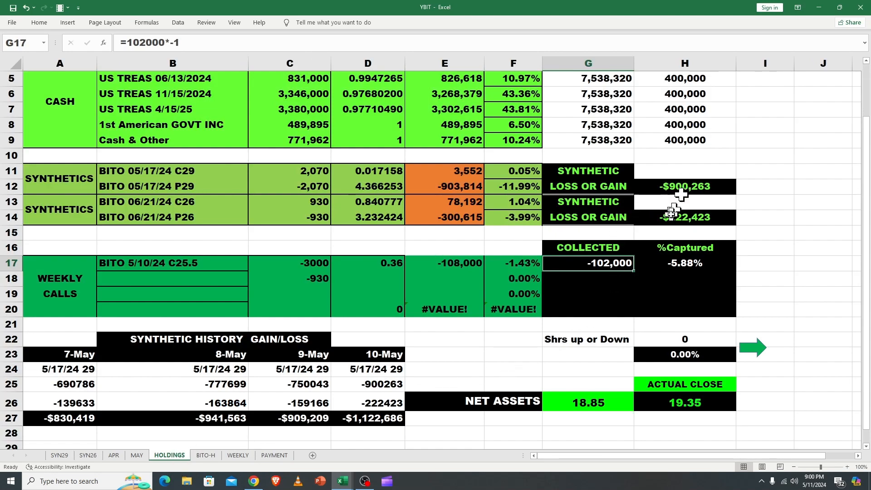
mouse_move(683, 180)
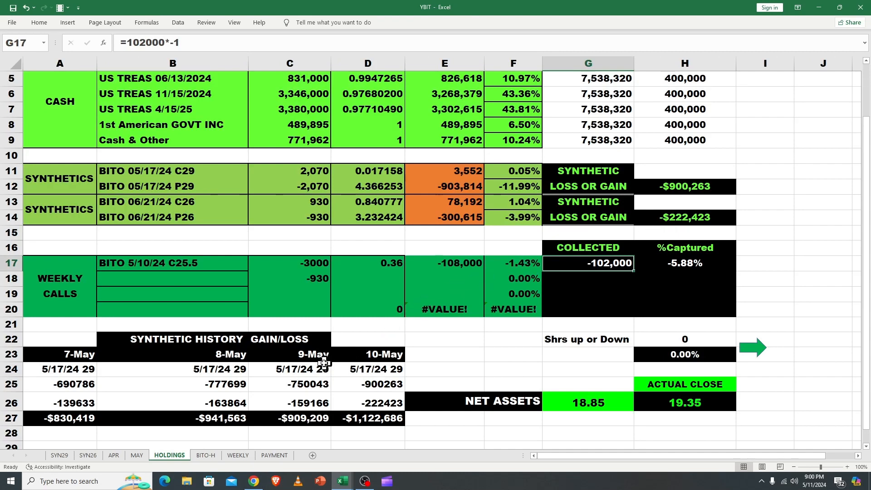
left_click(368, 418)
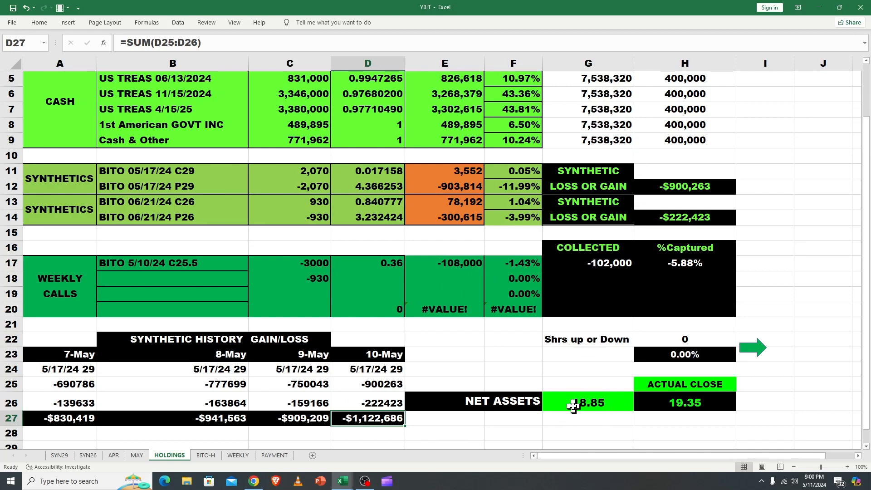
left_click(587, 403)
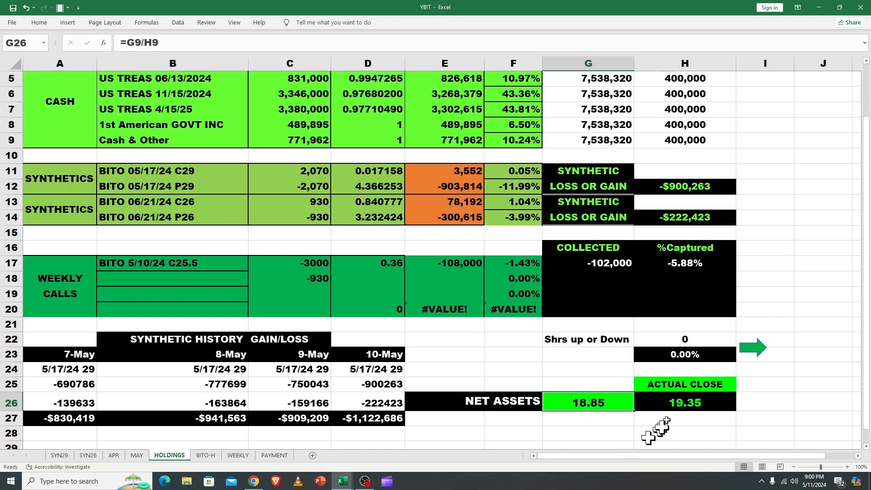
left_click(684, 403)
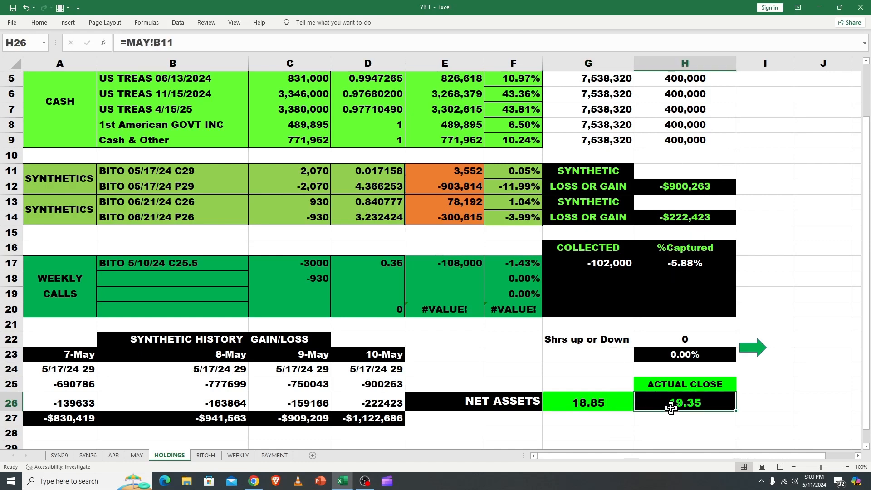
mouse_move(671, 403)
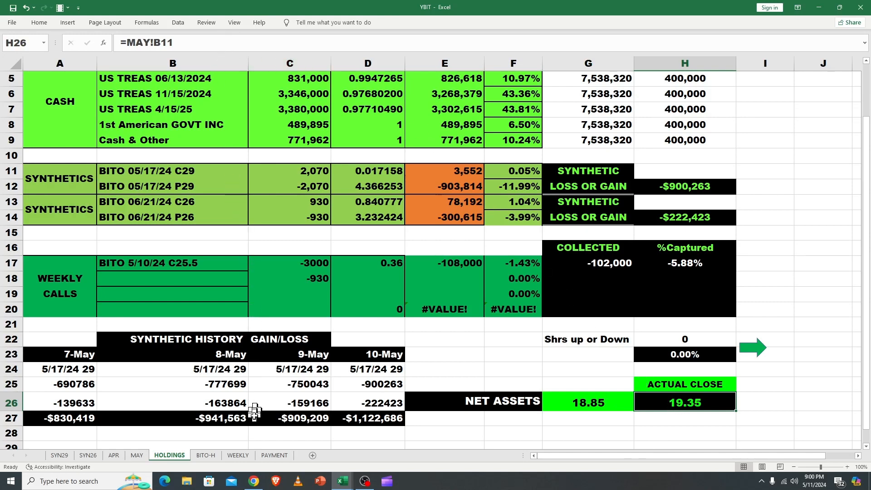
left_click(136, 455)
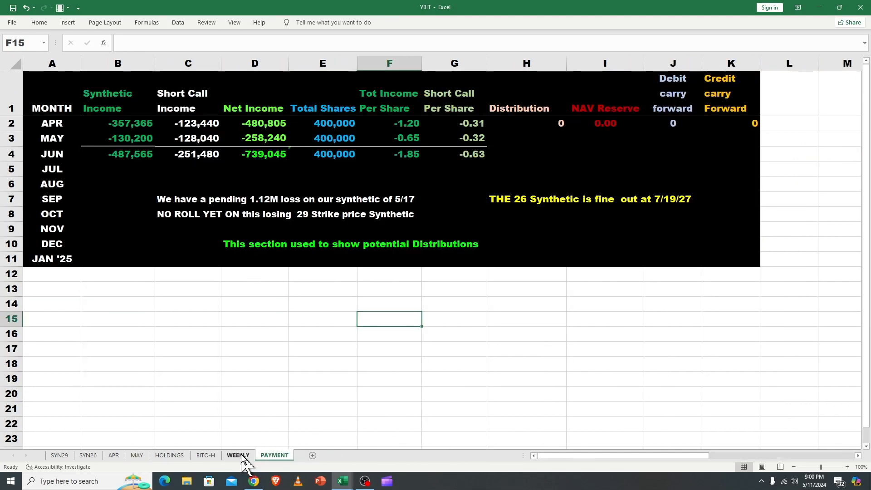
left_click(169, 455)
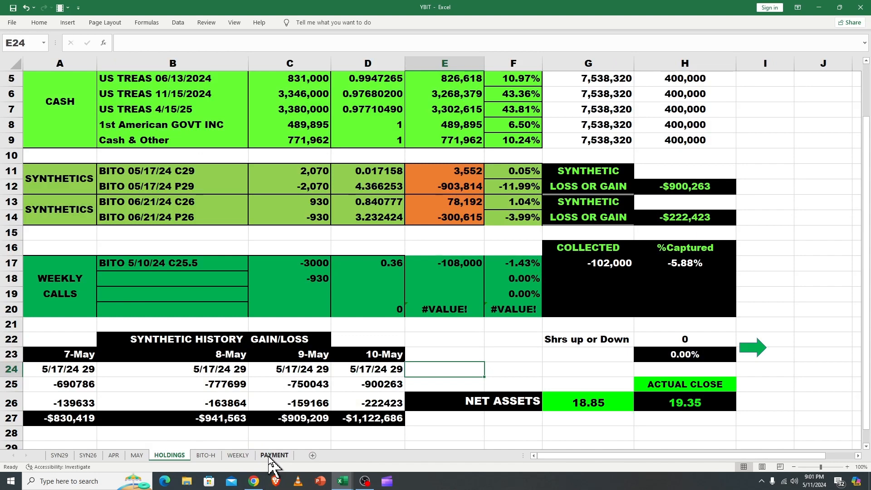
- Inspect PAYMENT's June short call and total income per-share SUM formulas
left_click(274, 455)
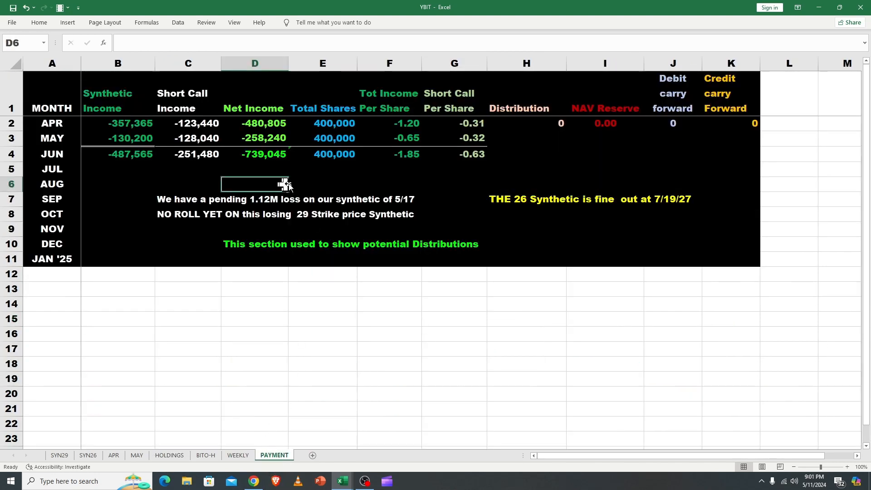
mouse_move(456, 179)
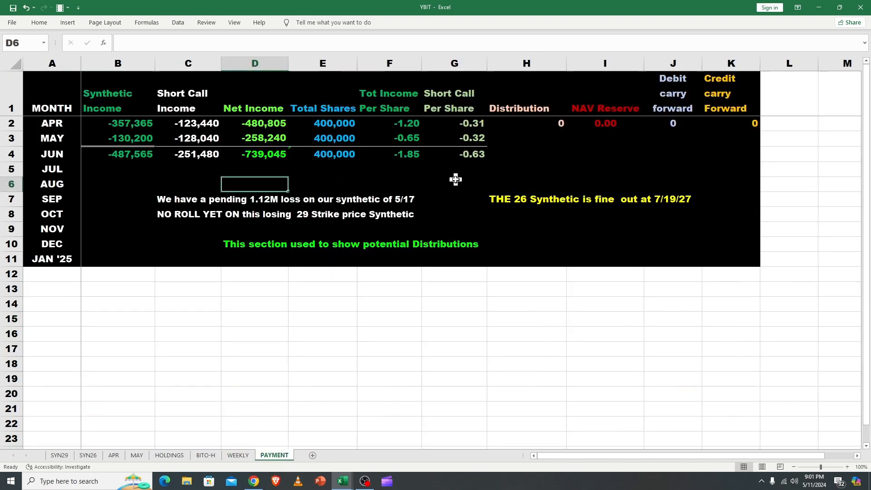
left_click(454, 154)
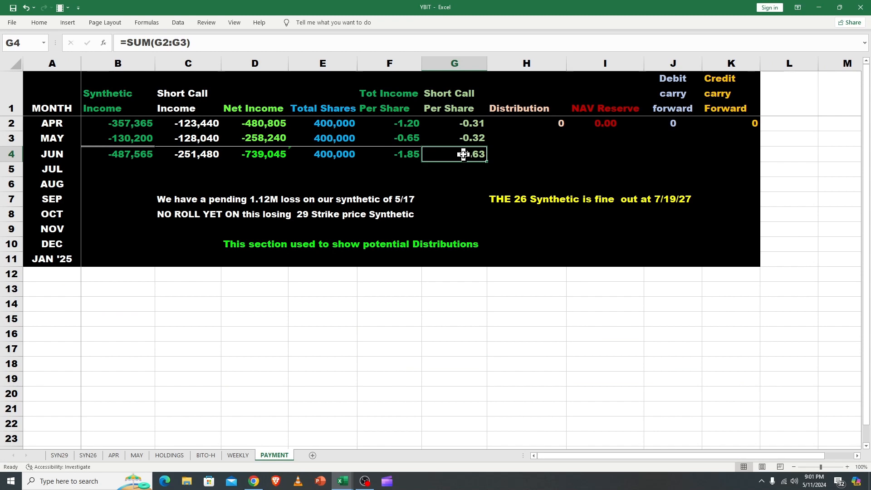
mouse_move(429, 168)
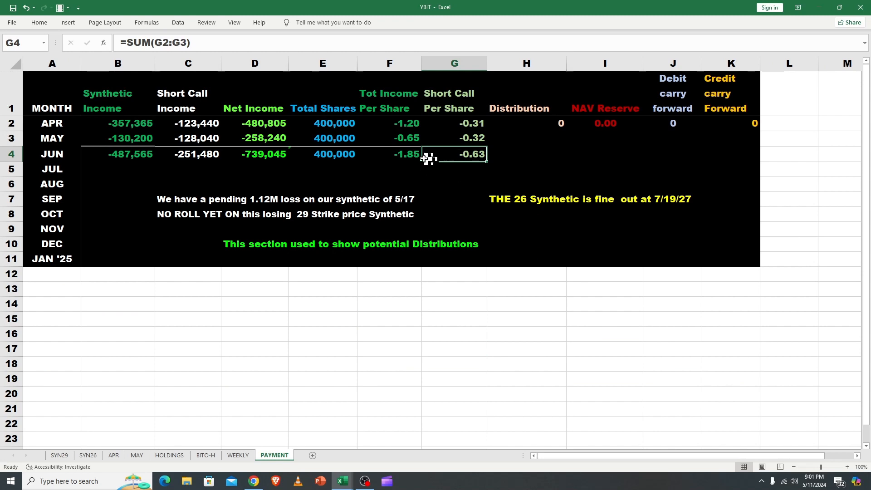
left_click(389, 153)
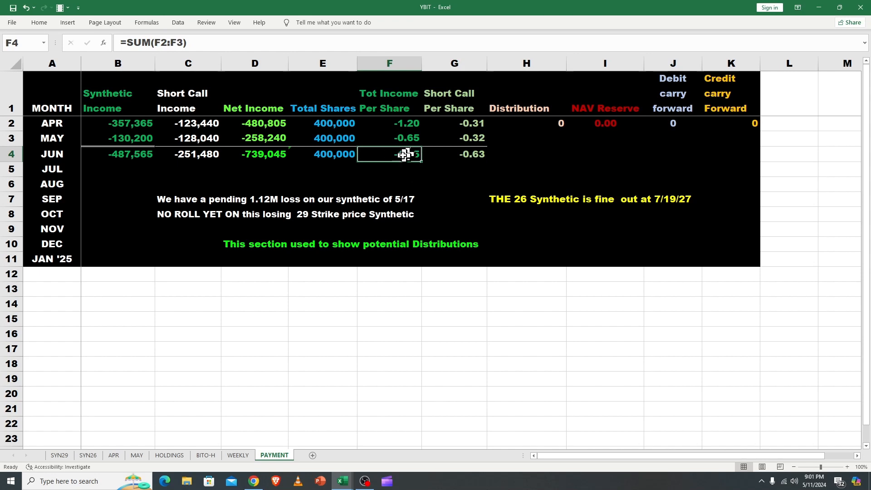
left_click(454, 154)
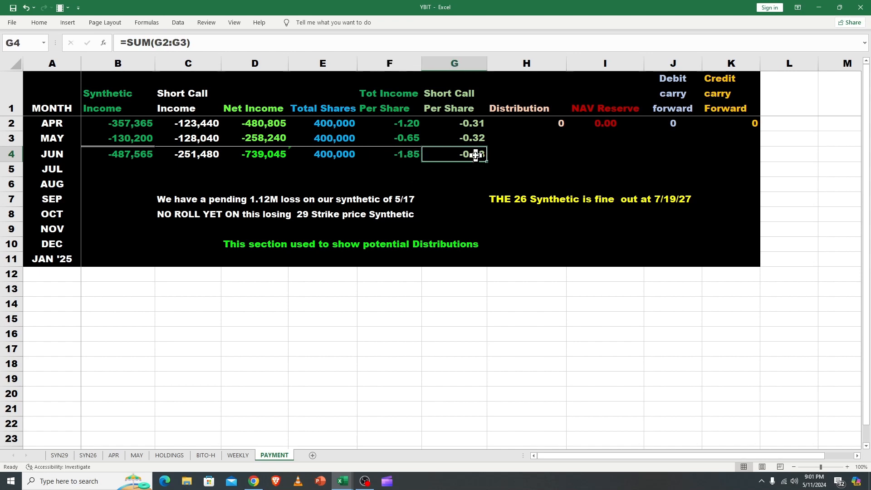
left_click(389, 154)
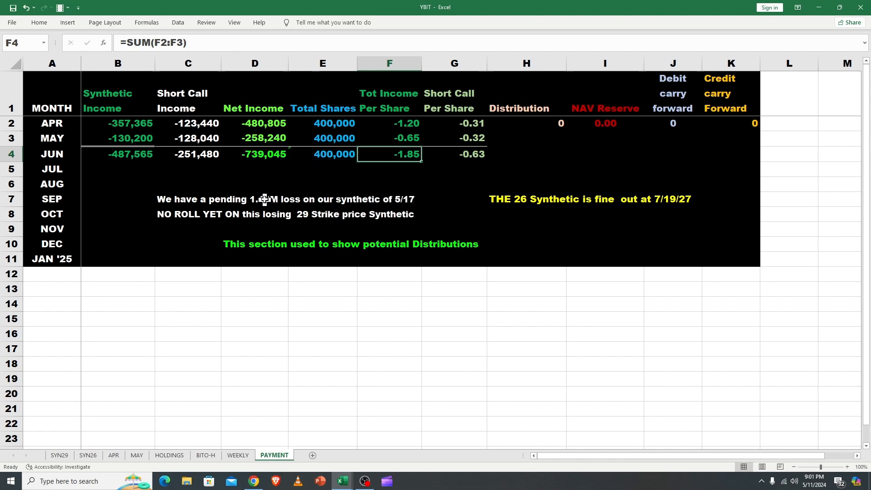
- Read the notes on the pending 1.12M 5/17 synthetic loss with no roll yet
left_click(255, 199)
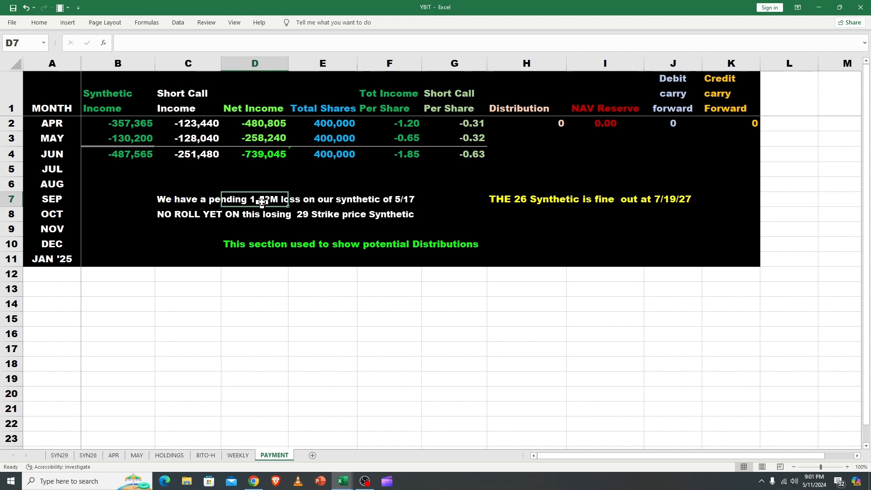
mouse_move(232, 440)
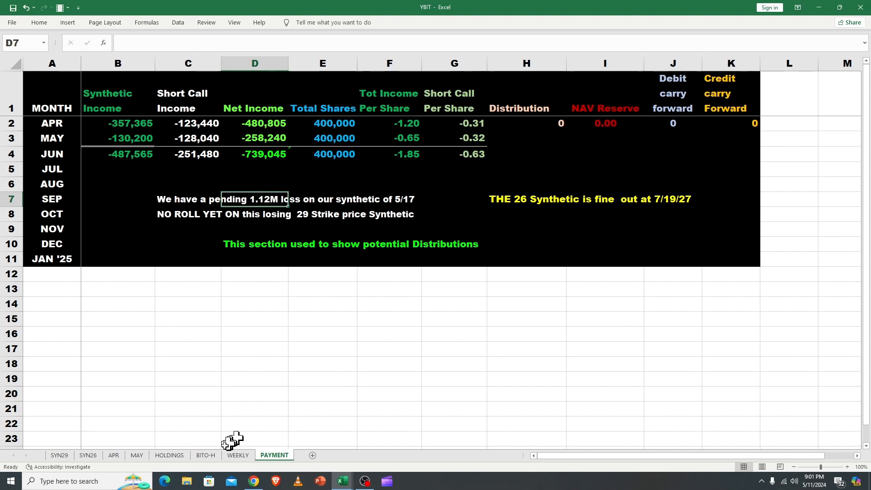
left_click(169, 455)
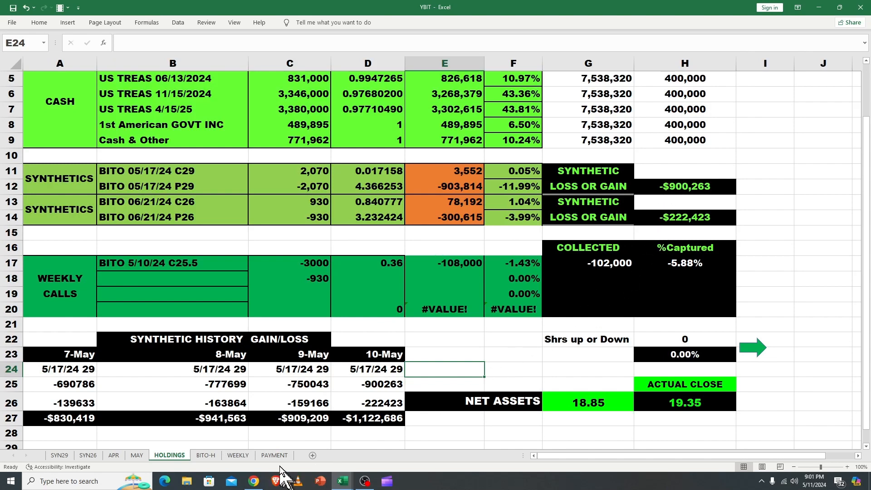
left_click(274, 455)
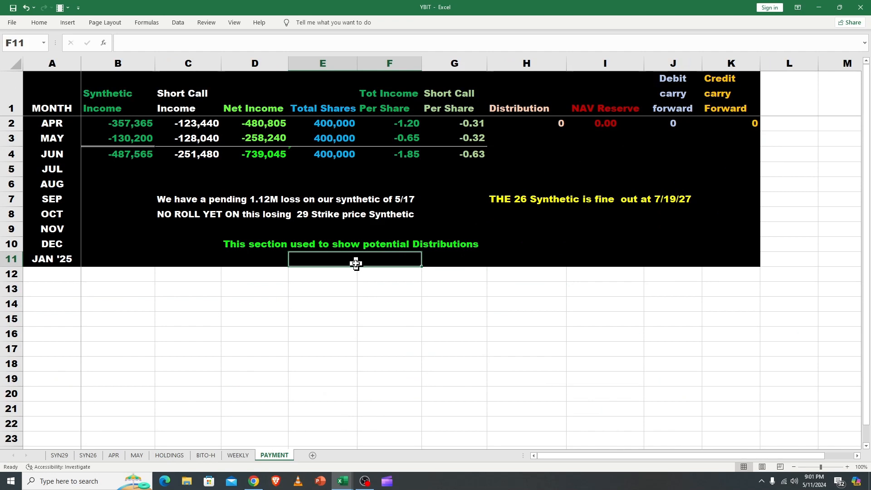
mouse_move(330, 210)
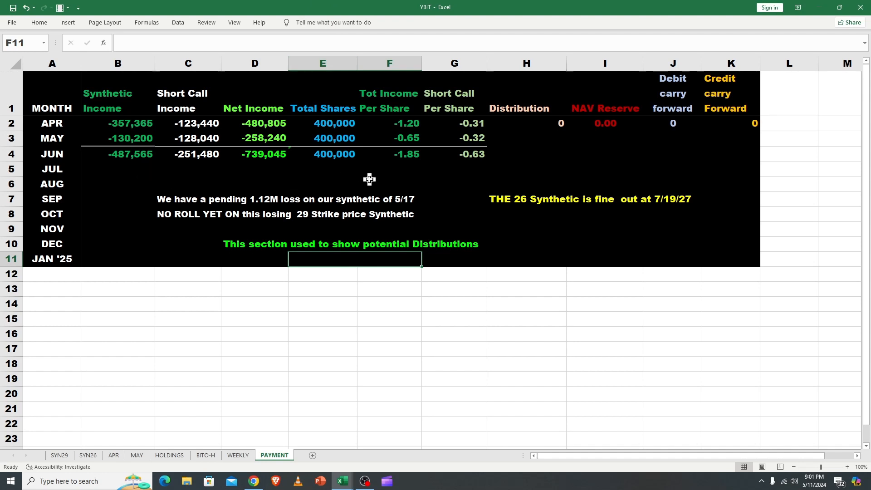
mouse_move(253, 200)
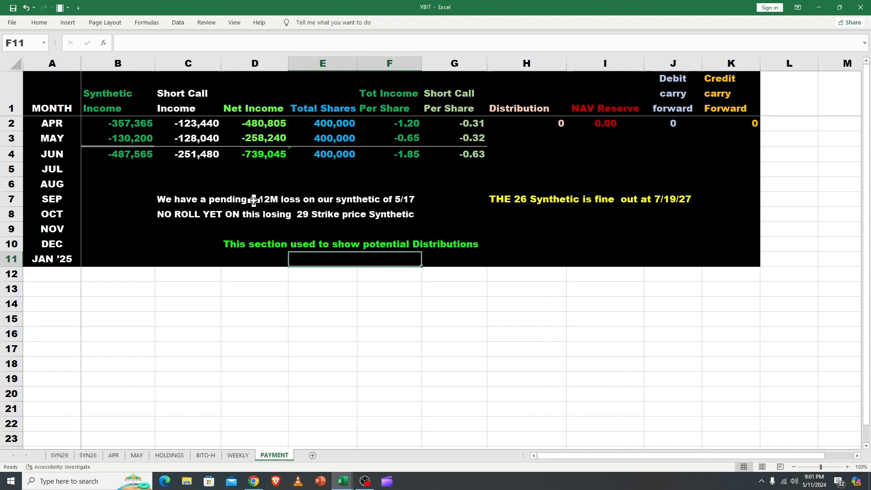
left_click(454, 154)
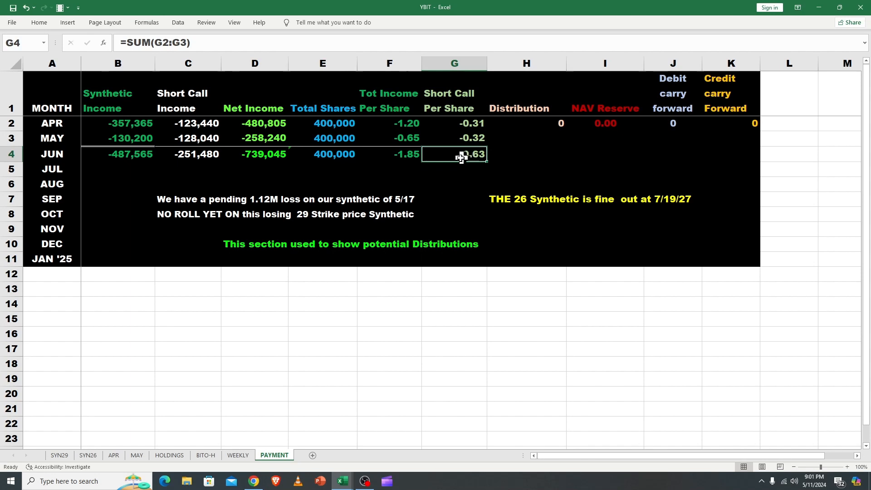
mouse_move(455, 155)
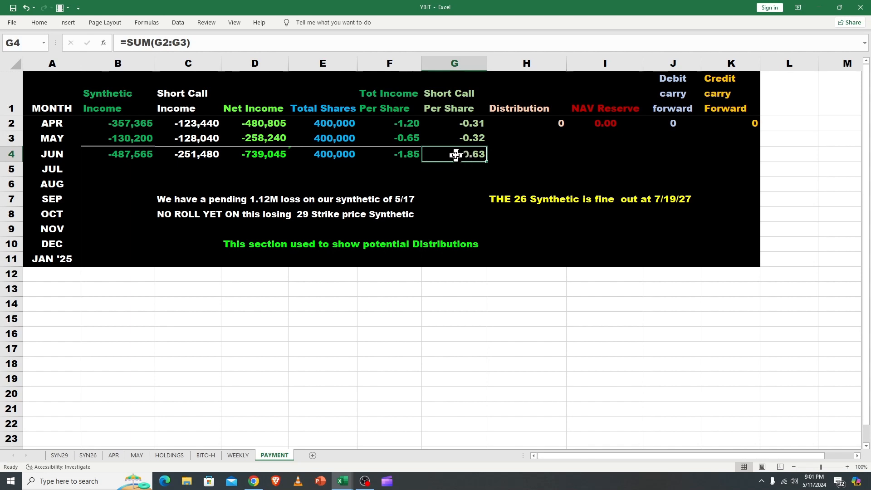
mouse_move(465, 153)
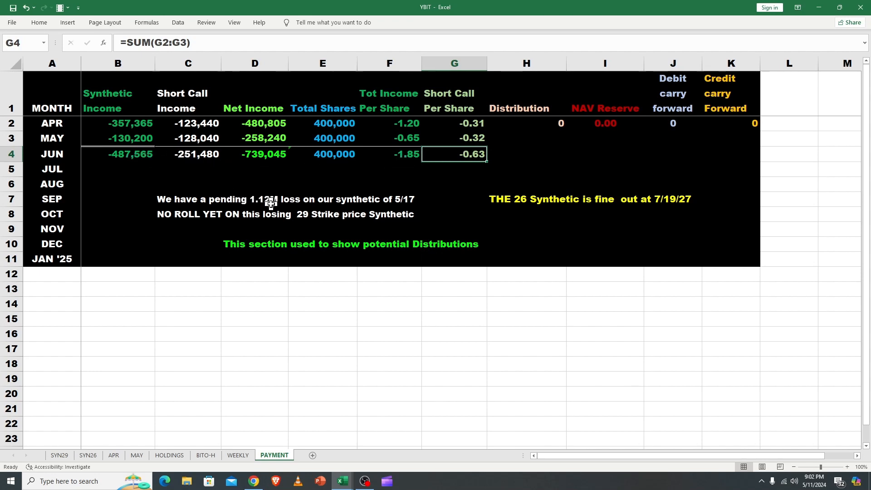
mouse_move(272, 216)
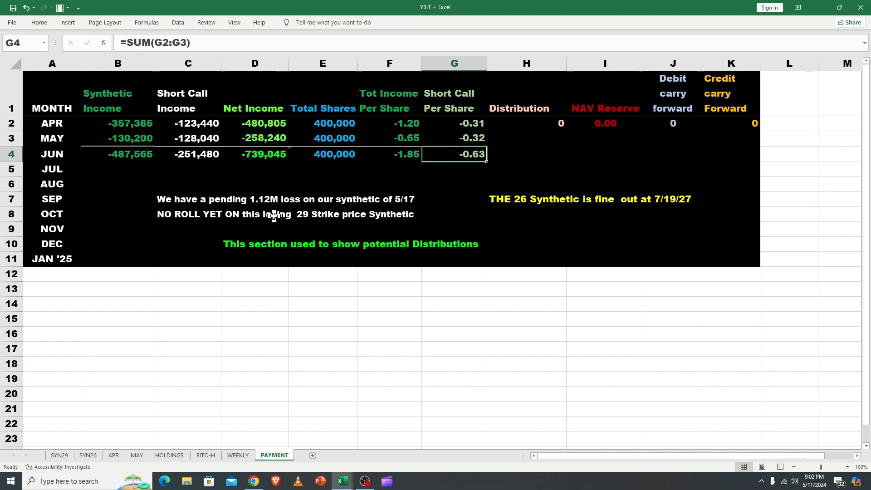
left_click(254, 214)
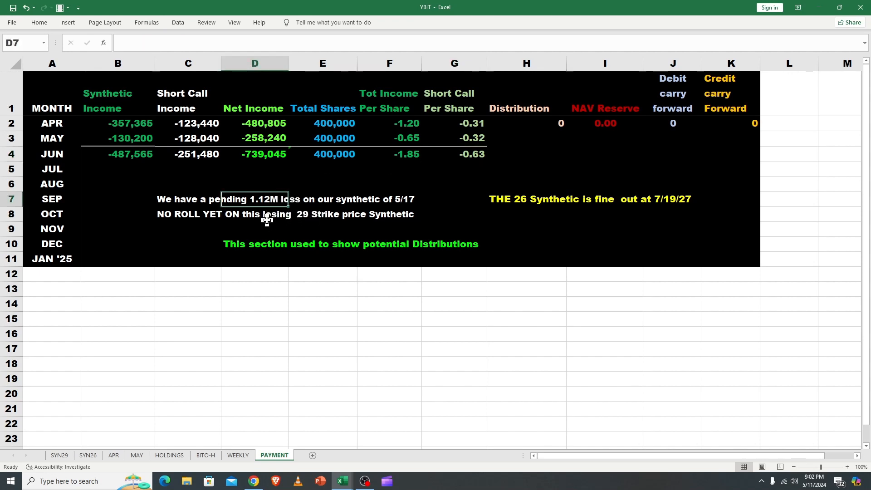
left_click(255, 214)
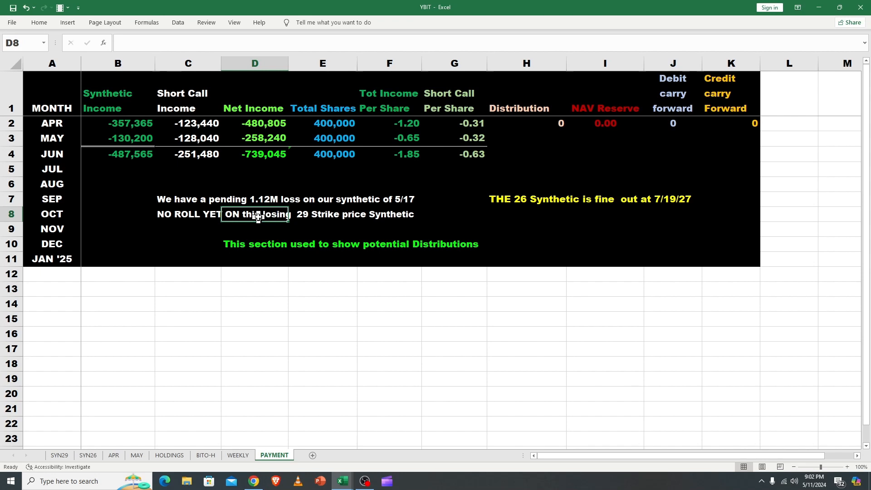
mouse_move(439, 177)
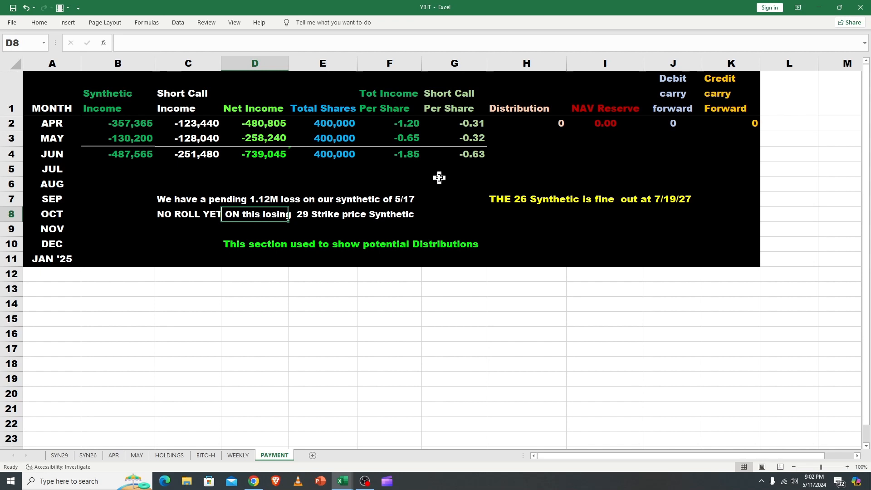
mouse_move(433, 182)
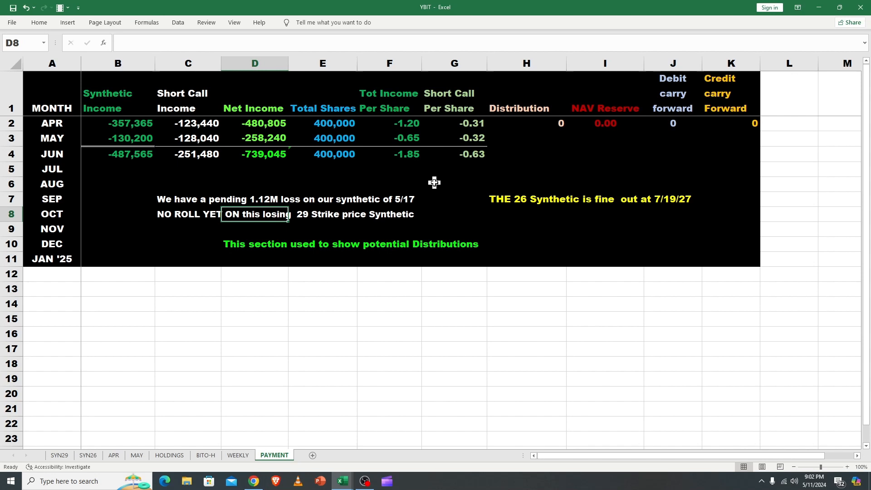